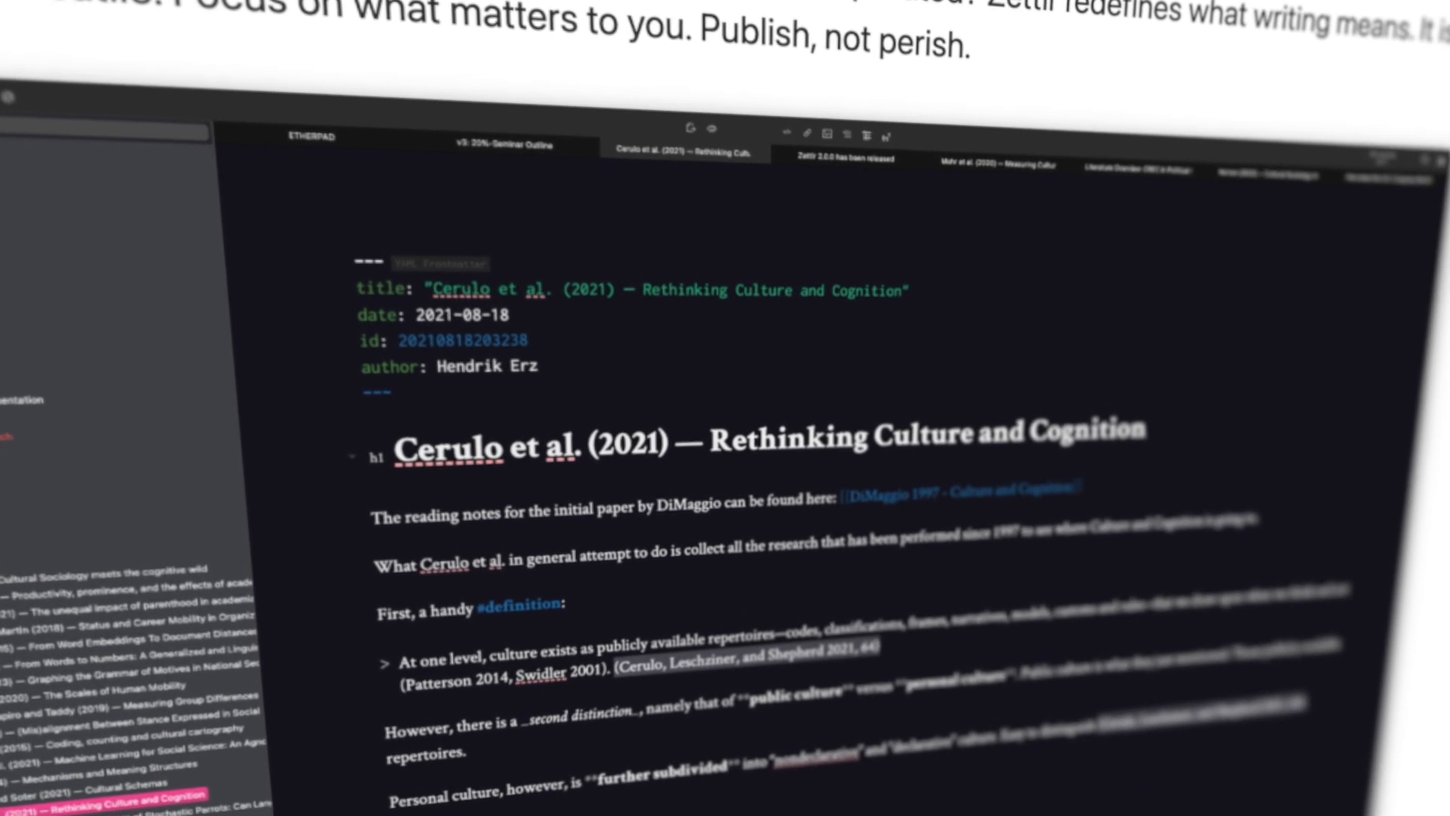
- Switch to the Working with Zettelkästen note and enable readability highlighting on its text
scroll("down", 3)
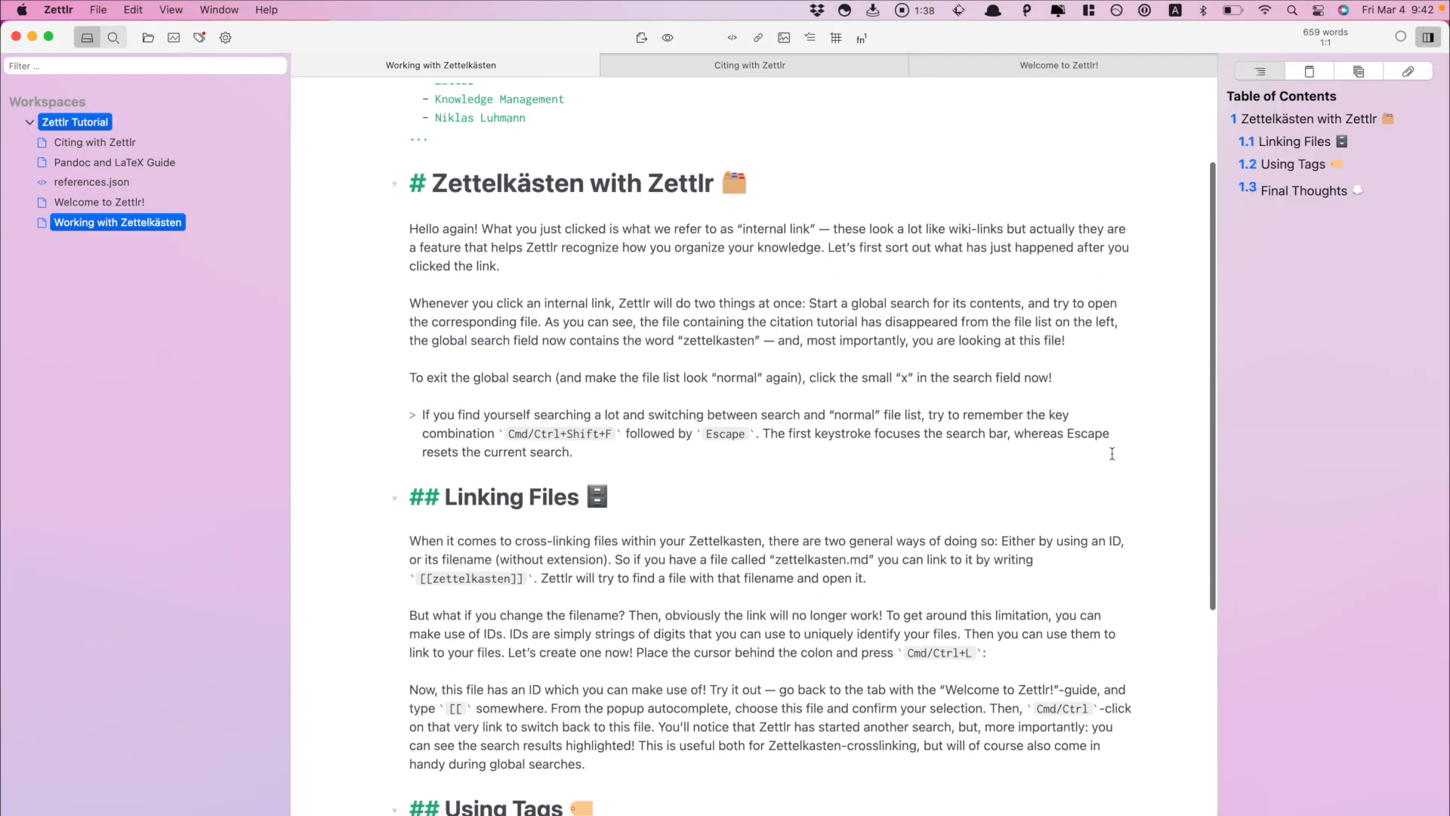
scroll("down", 3)
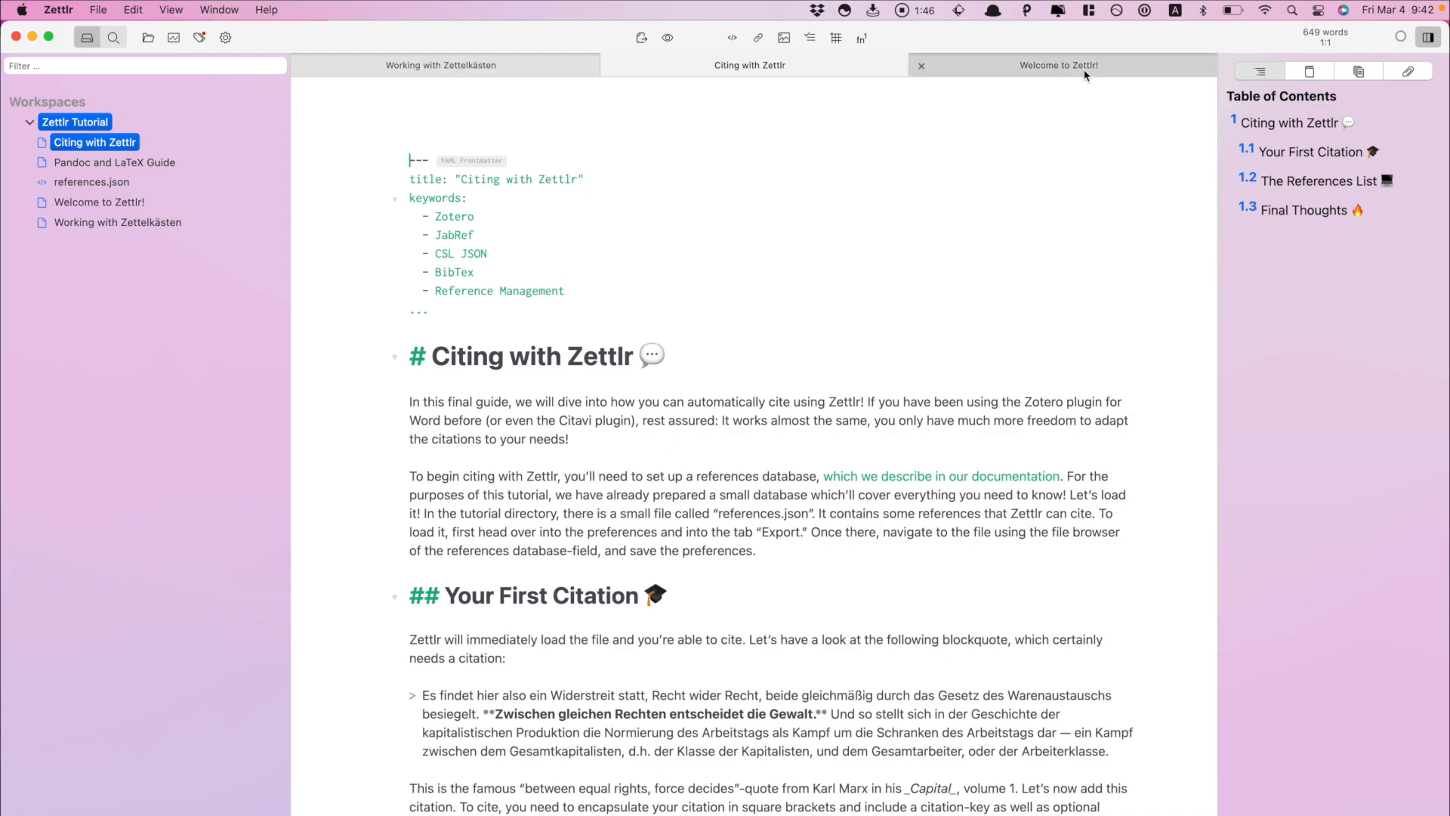
left_click(1059, 65)
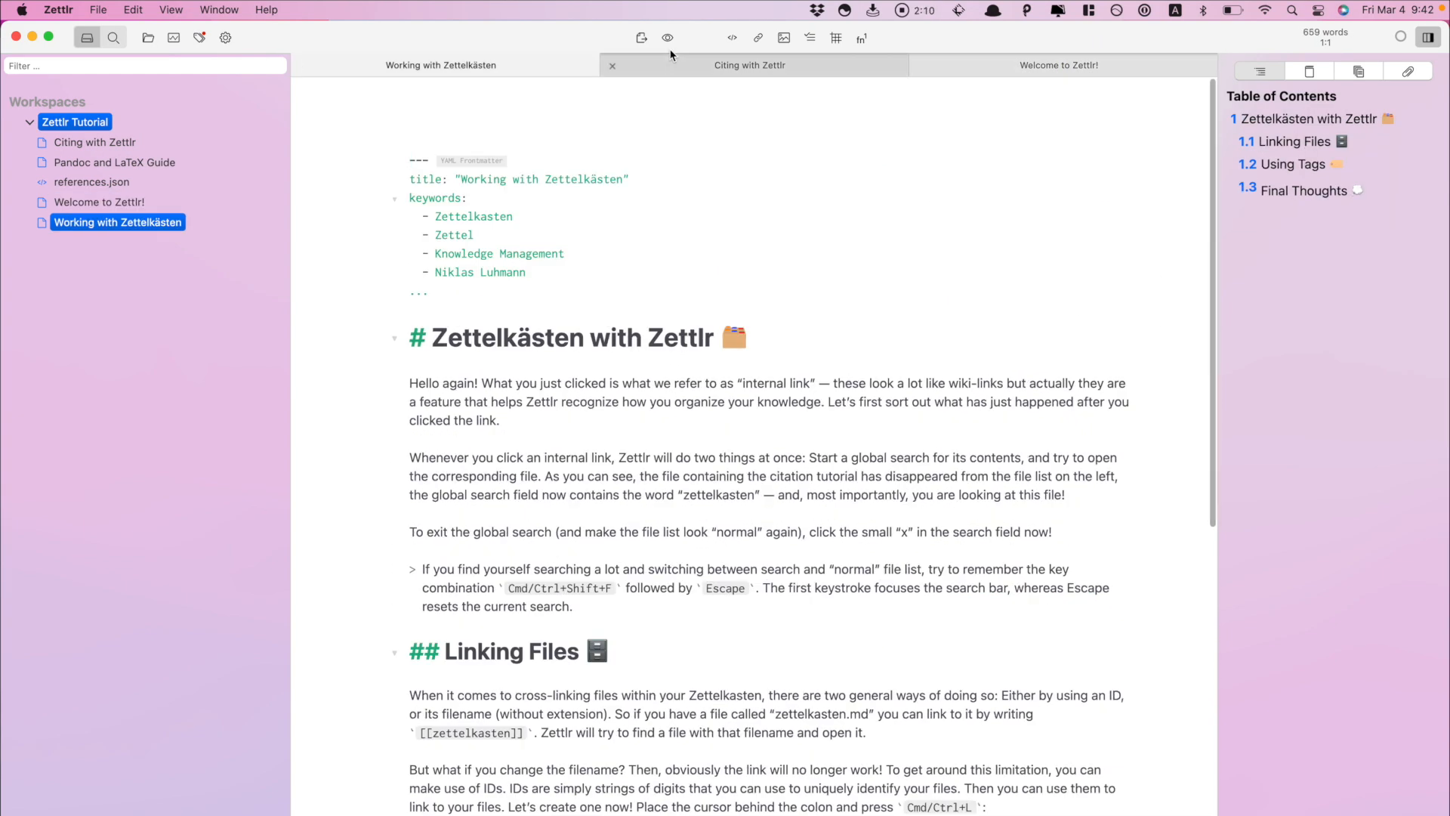
left_click(666, 37)
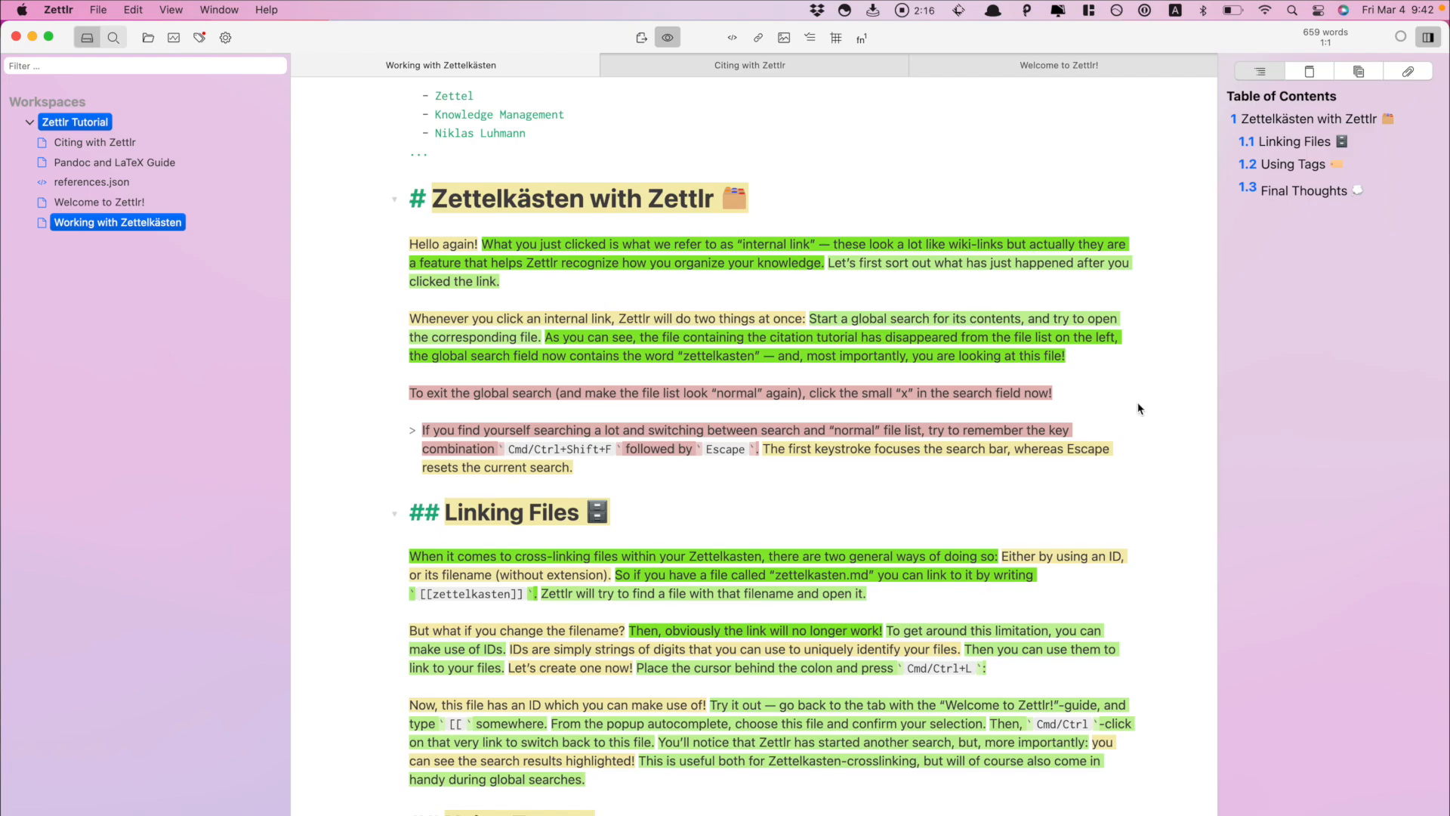
scroll("down", 3)
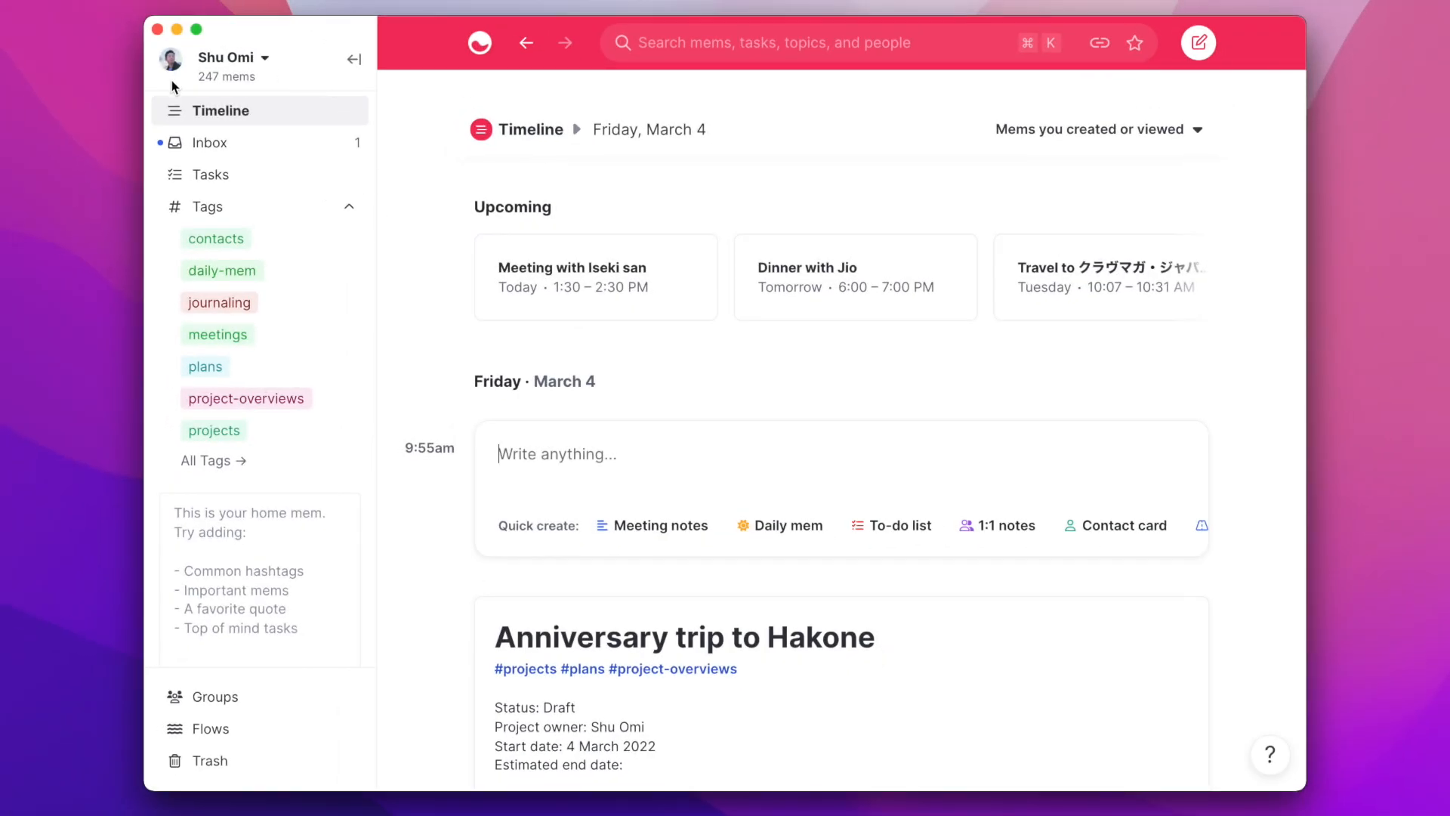
scroll("down", 3)
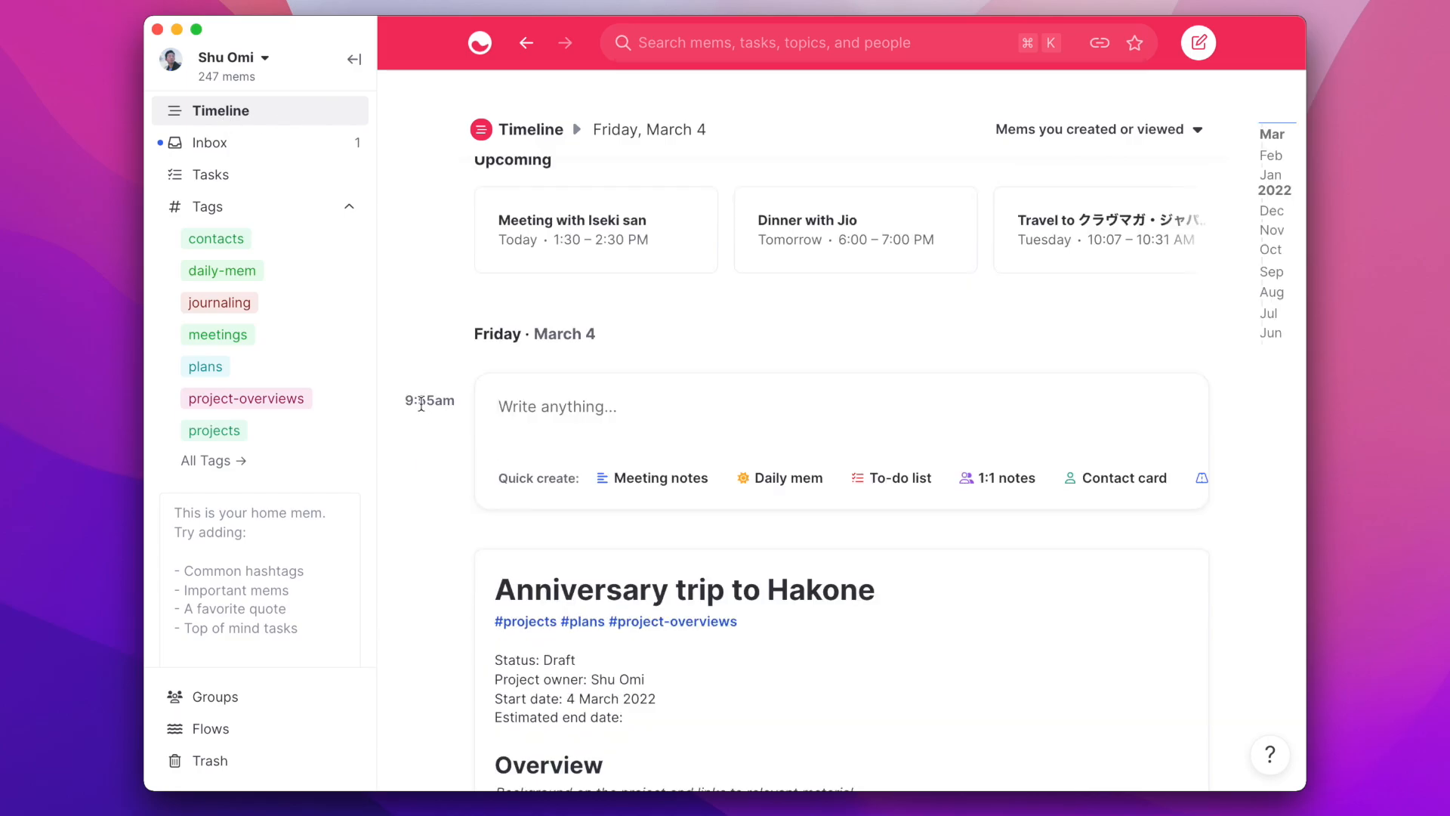
mouse_move(997, 479)
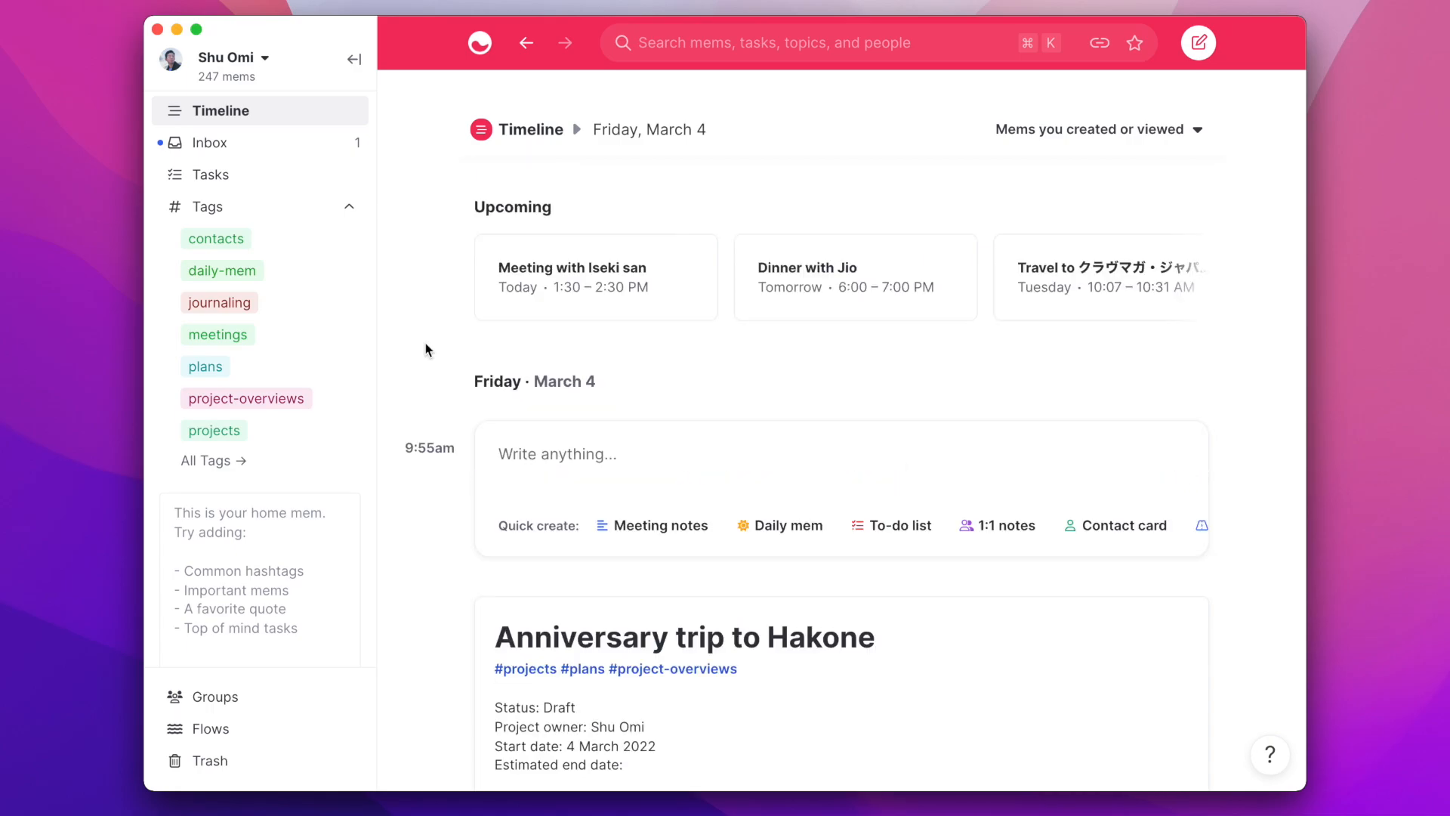
scroll("down", 3)
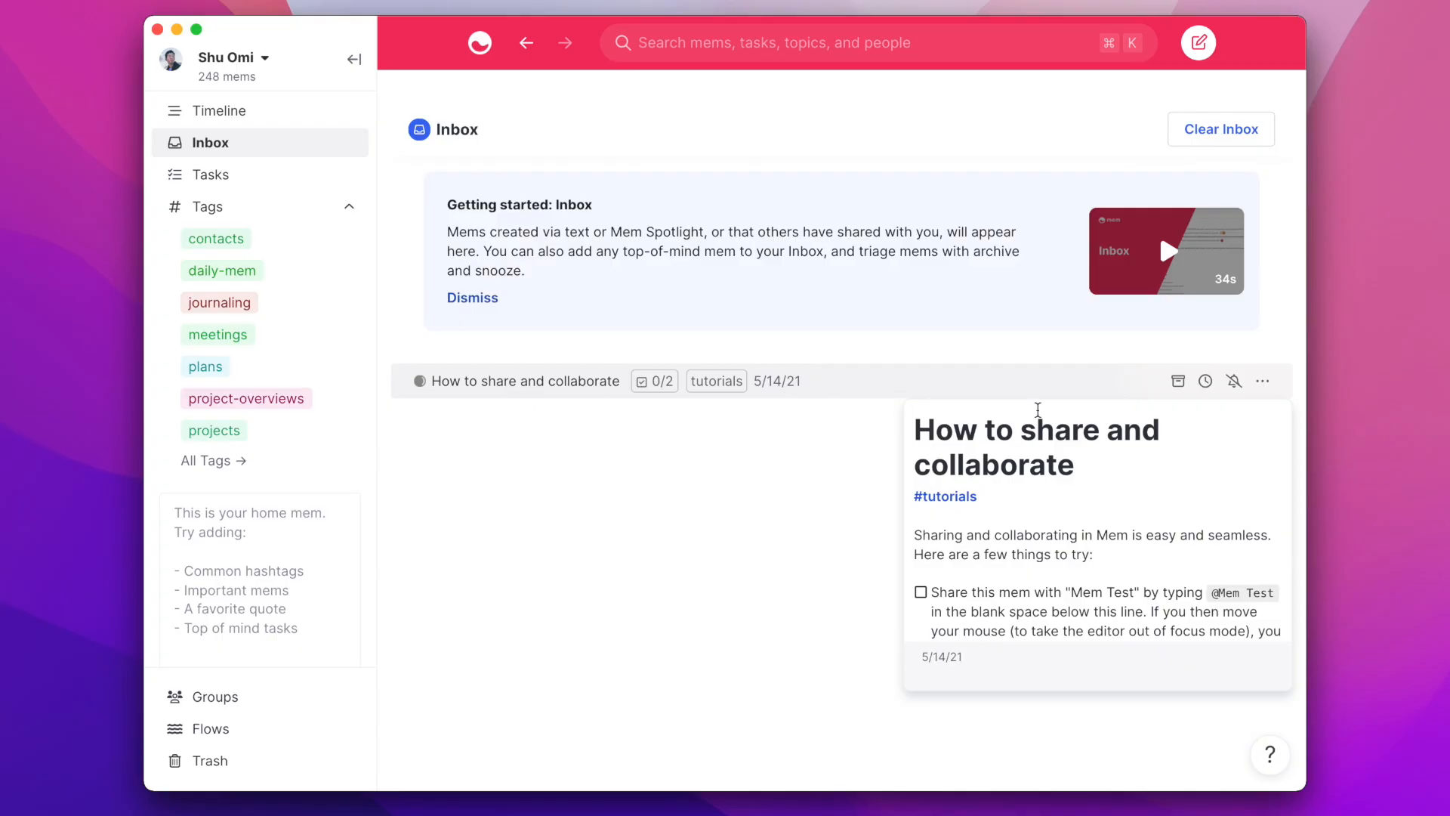
mouse_move(1179, 380)
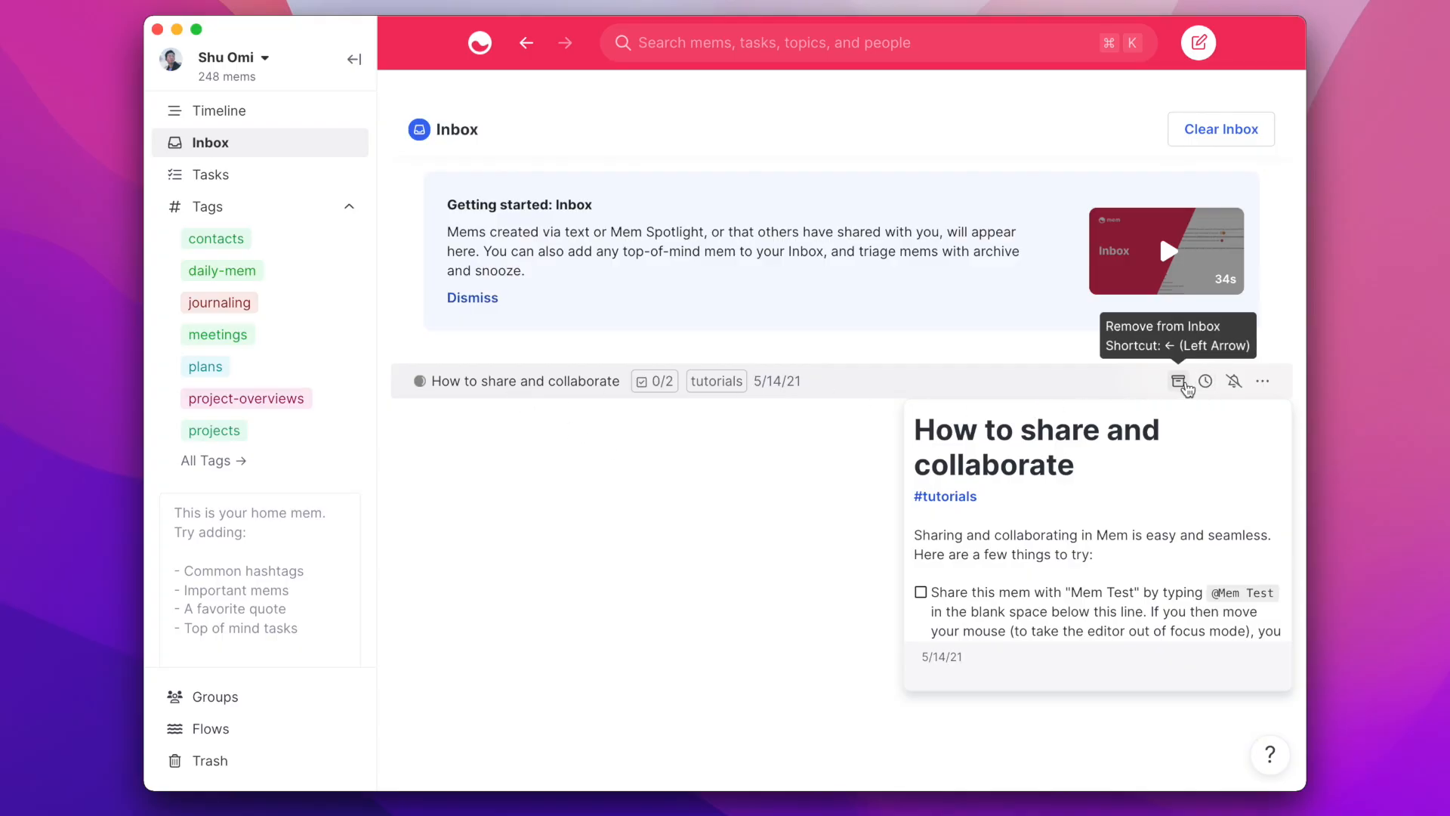
mouse_move(1204, 380)
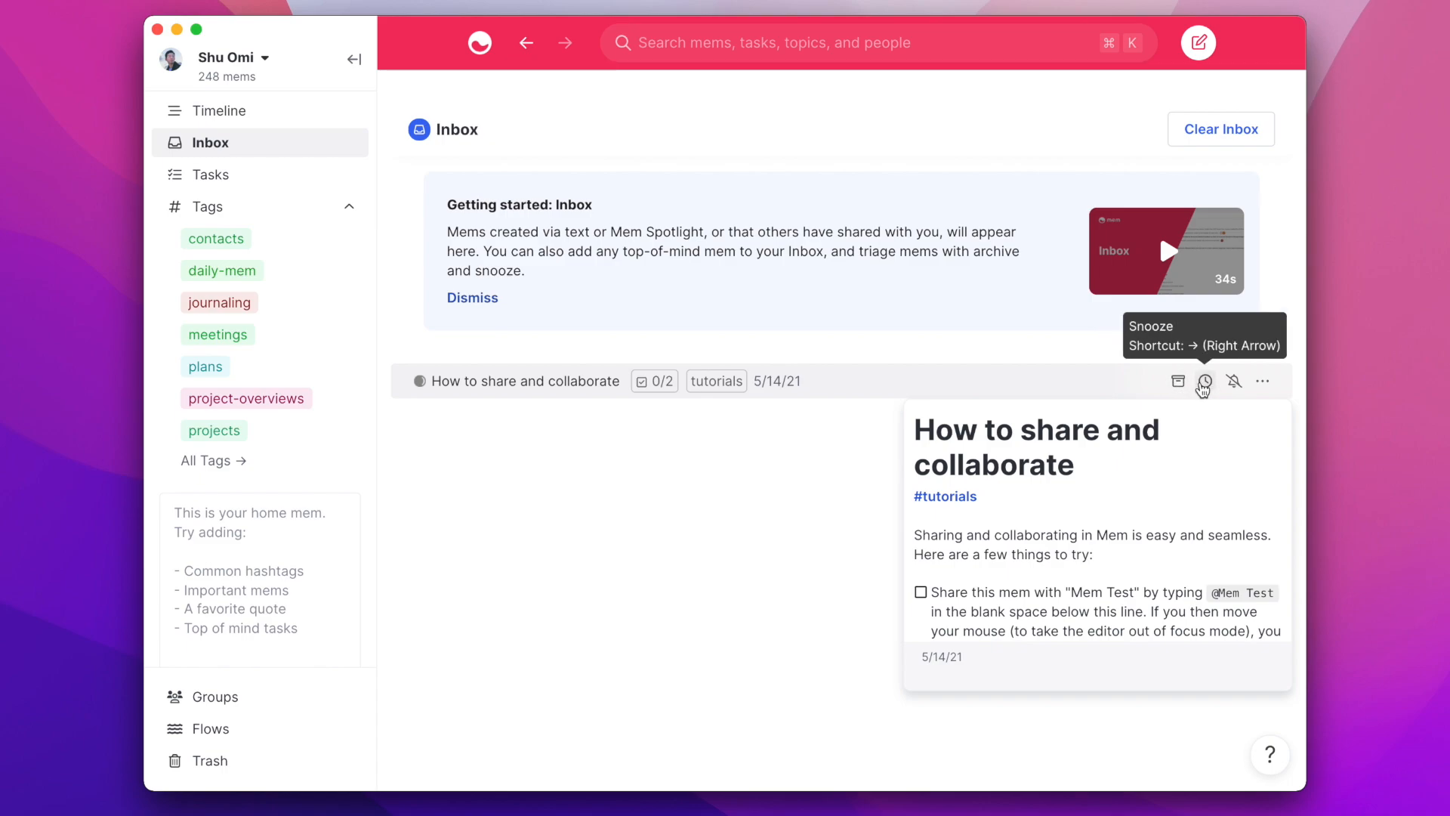
mouse_move(1177, 405)
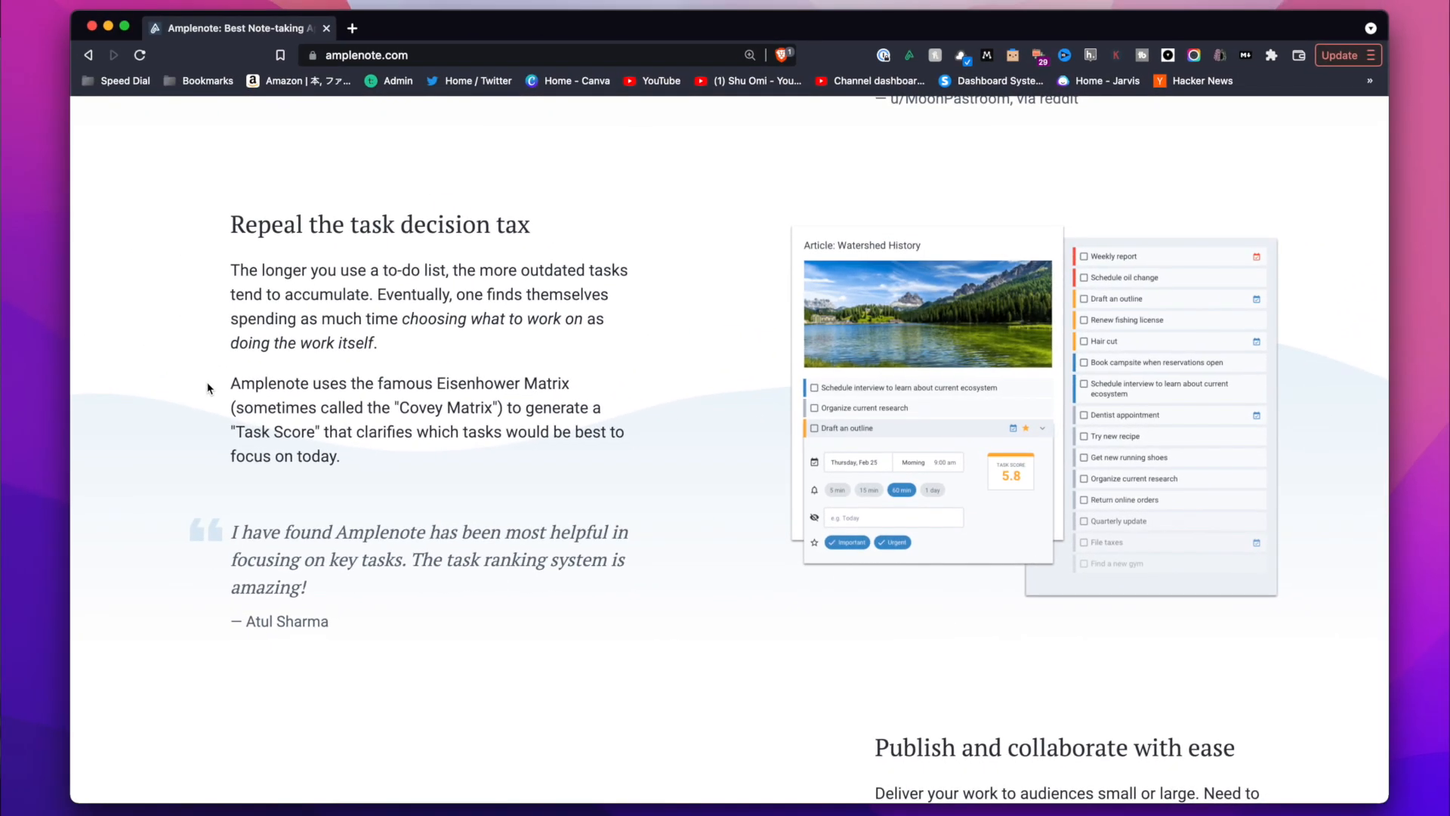
- Select the Eisenhower Matrix Task Score paragraph on the Amplenote homepage
left_click_drag(231, 383, 340, 456)
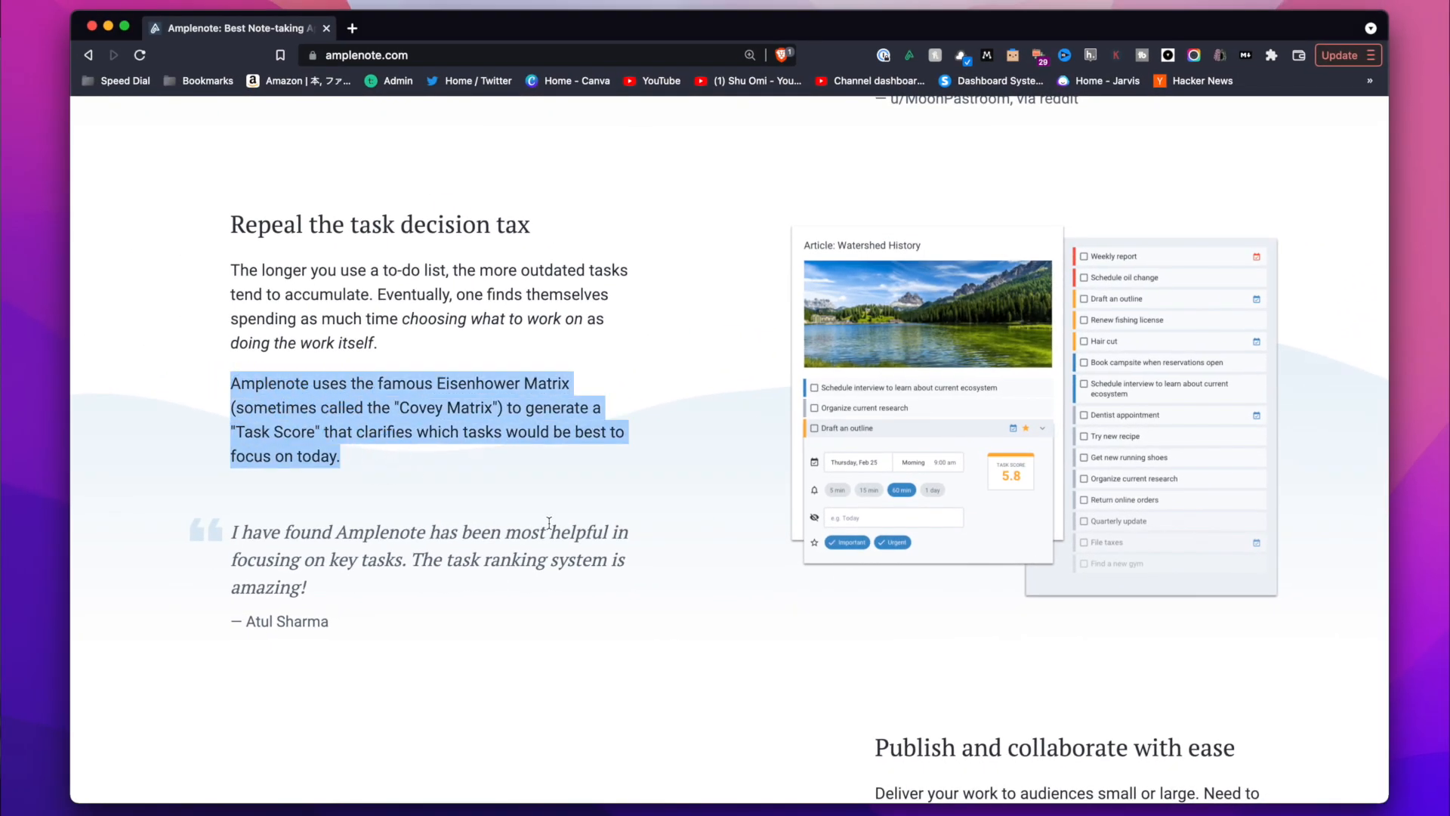
mouse_move(673, 533)
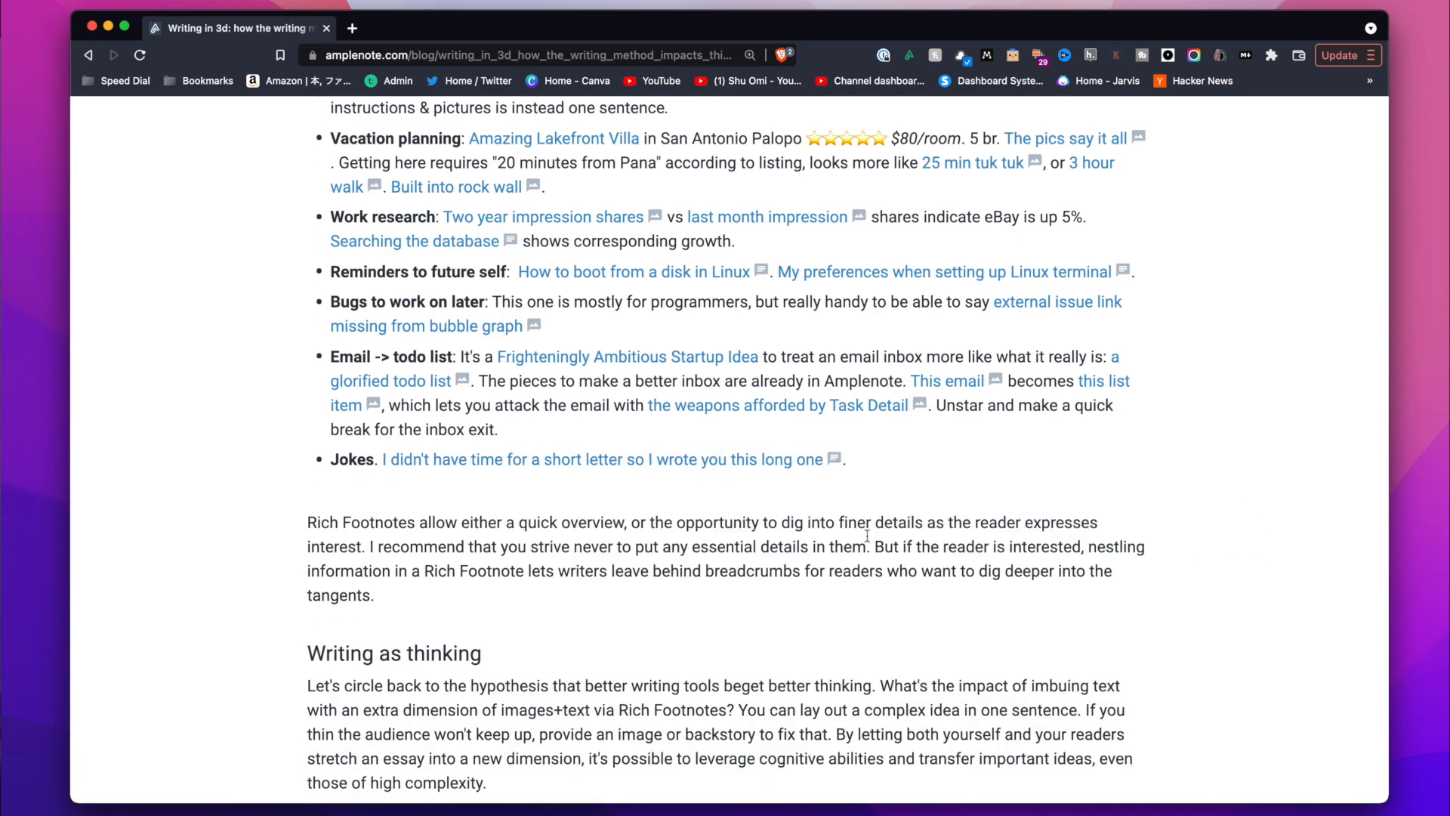
mouse_move(272, 553)
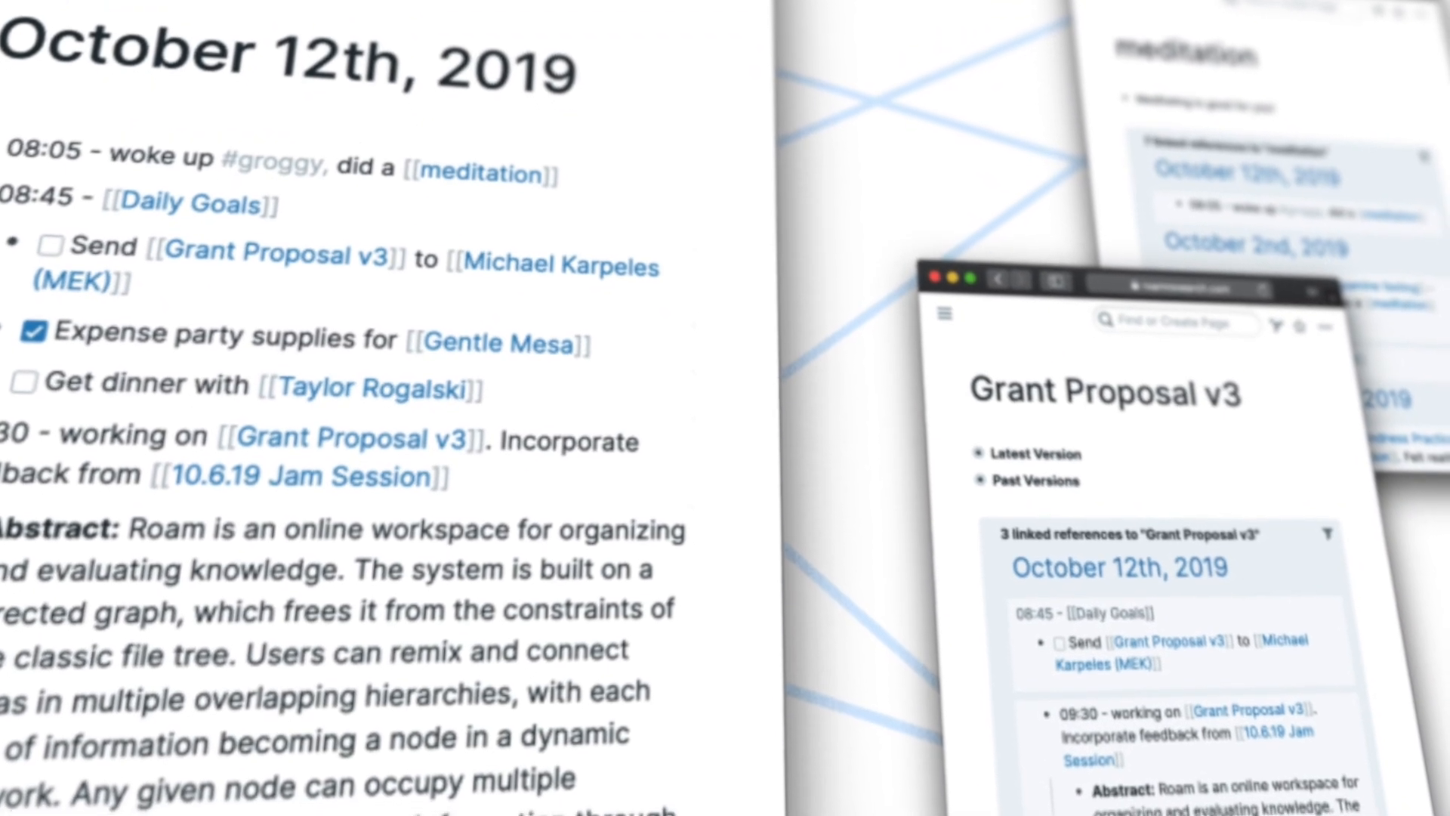
- Search the block reference for 'without noti' in the March 4th, 2022 daily note
scroll("down", 3)
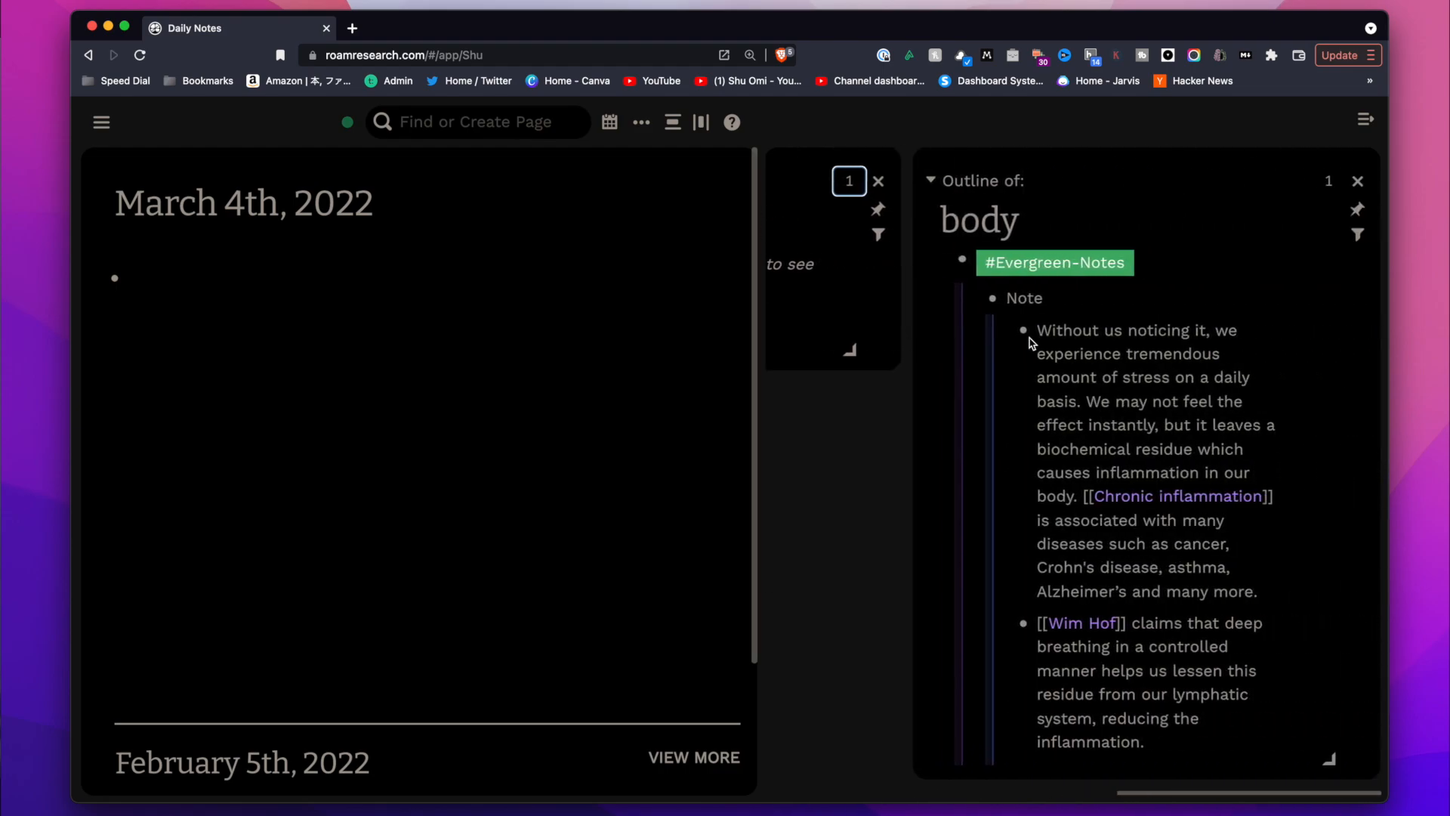
scroll("down", 3)
type("((")
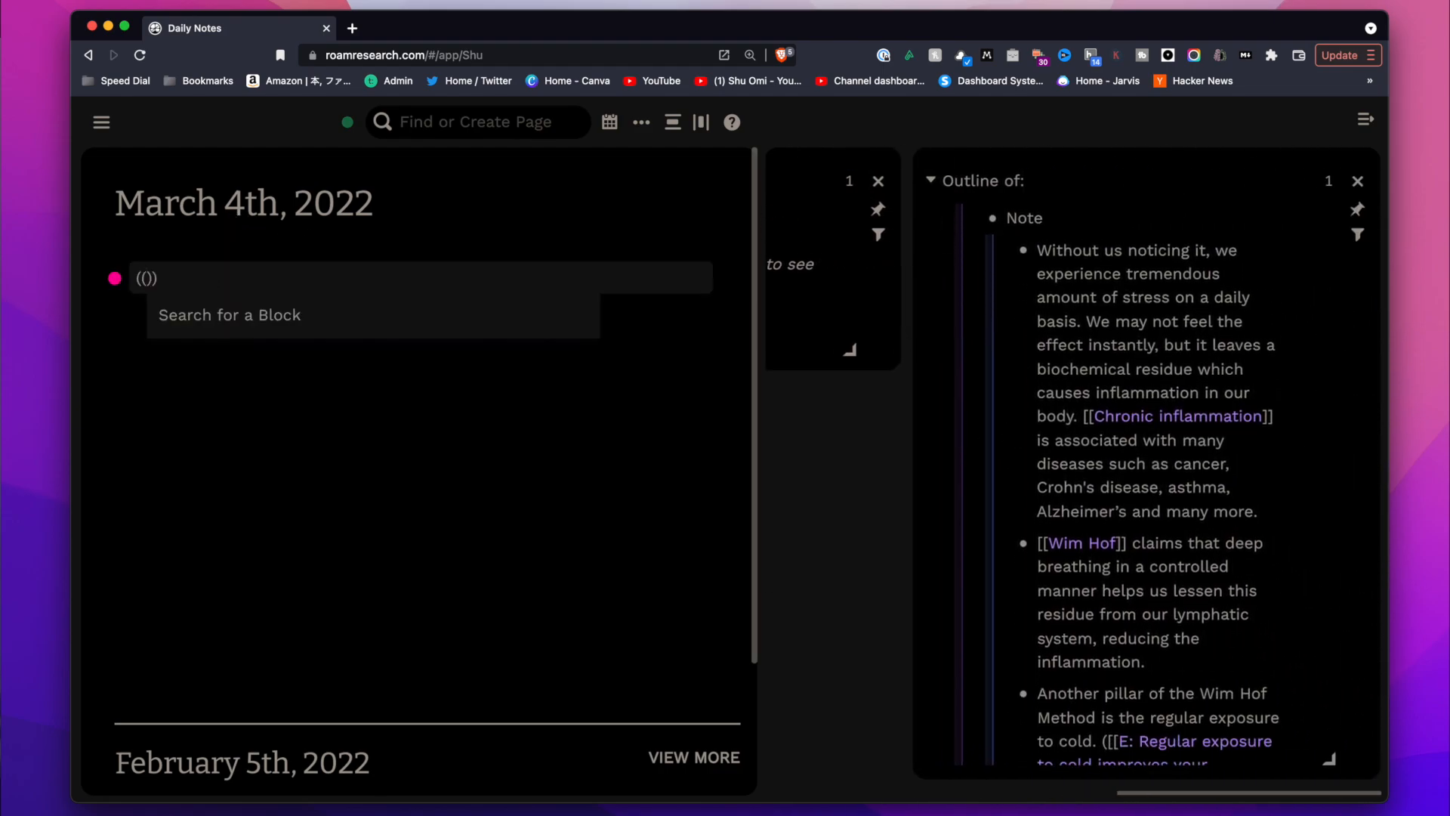
type("without noti")
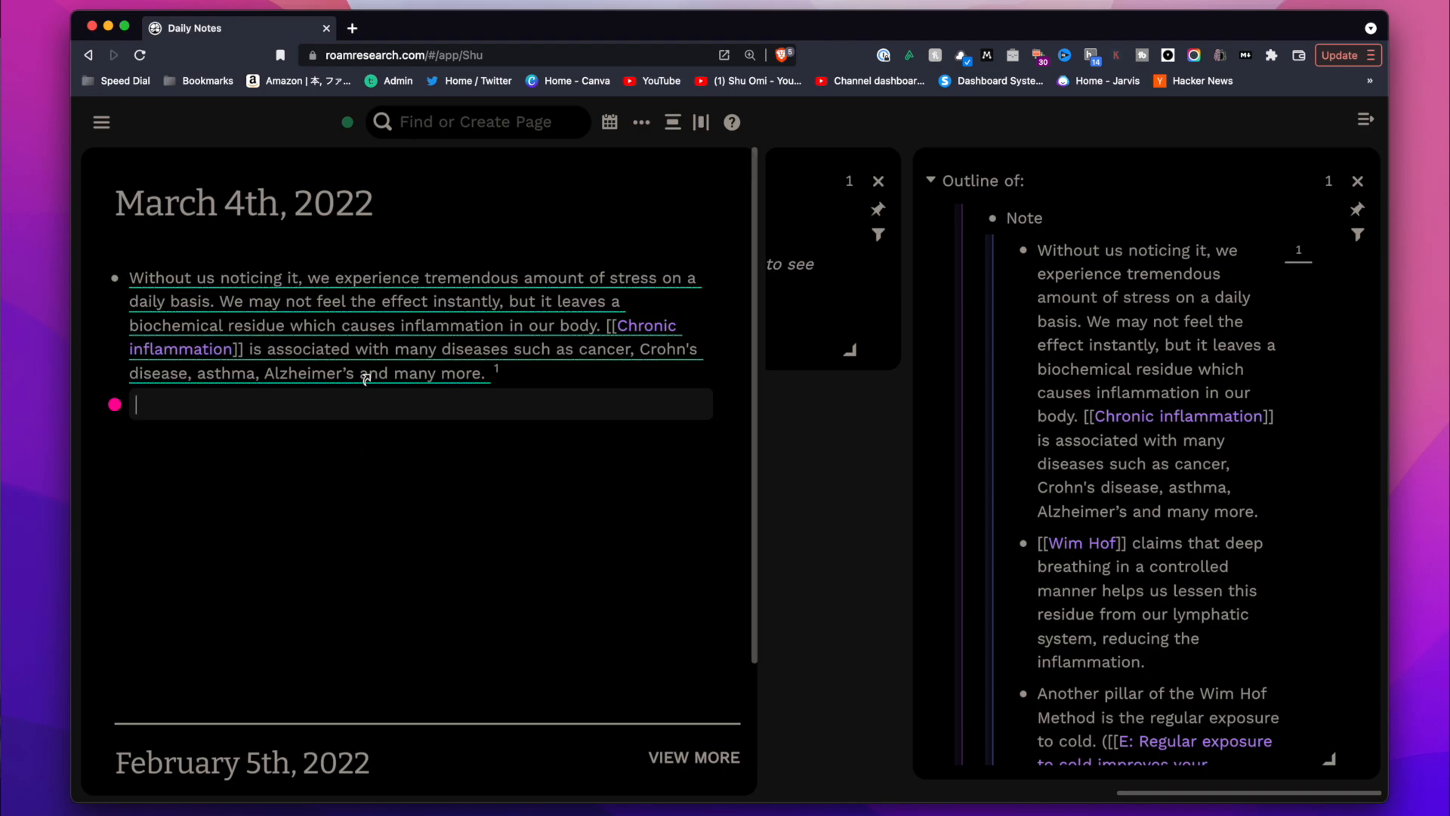
- Show the actions menu for the embedded stress-and-inflammation block reference
left_click(497, 370)
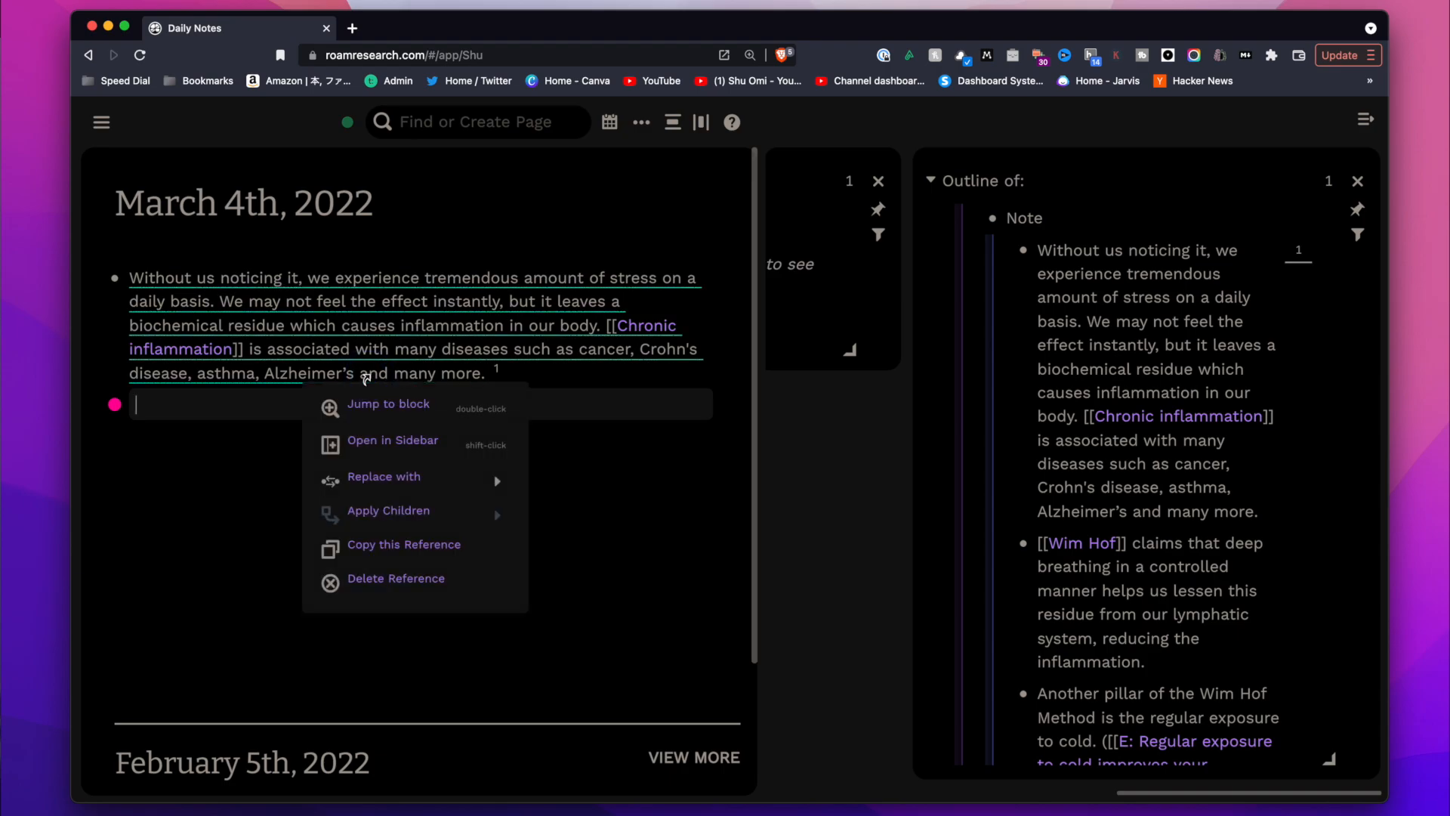
mouse_move(384, 476)
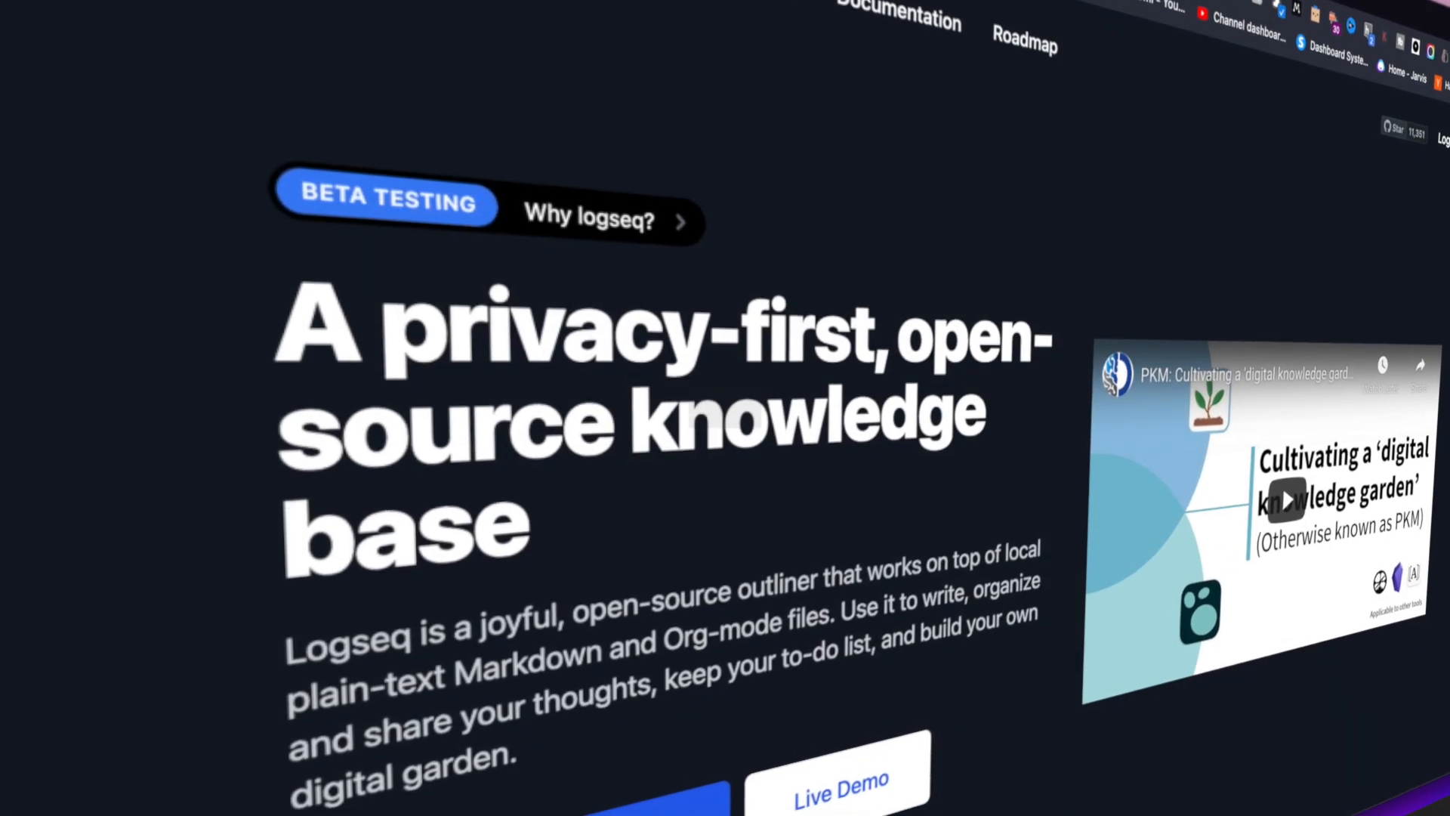
- Start the Logseq flashcard review and advance through two cards
scroll("down", 3)
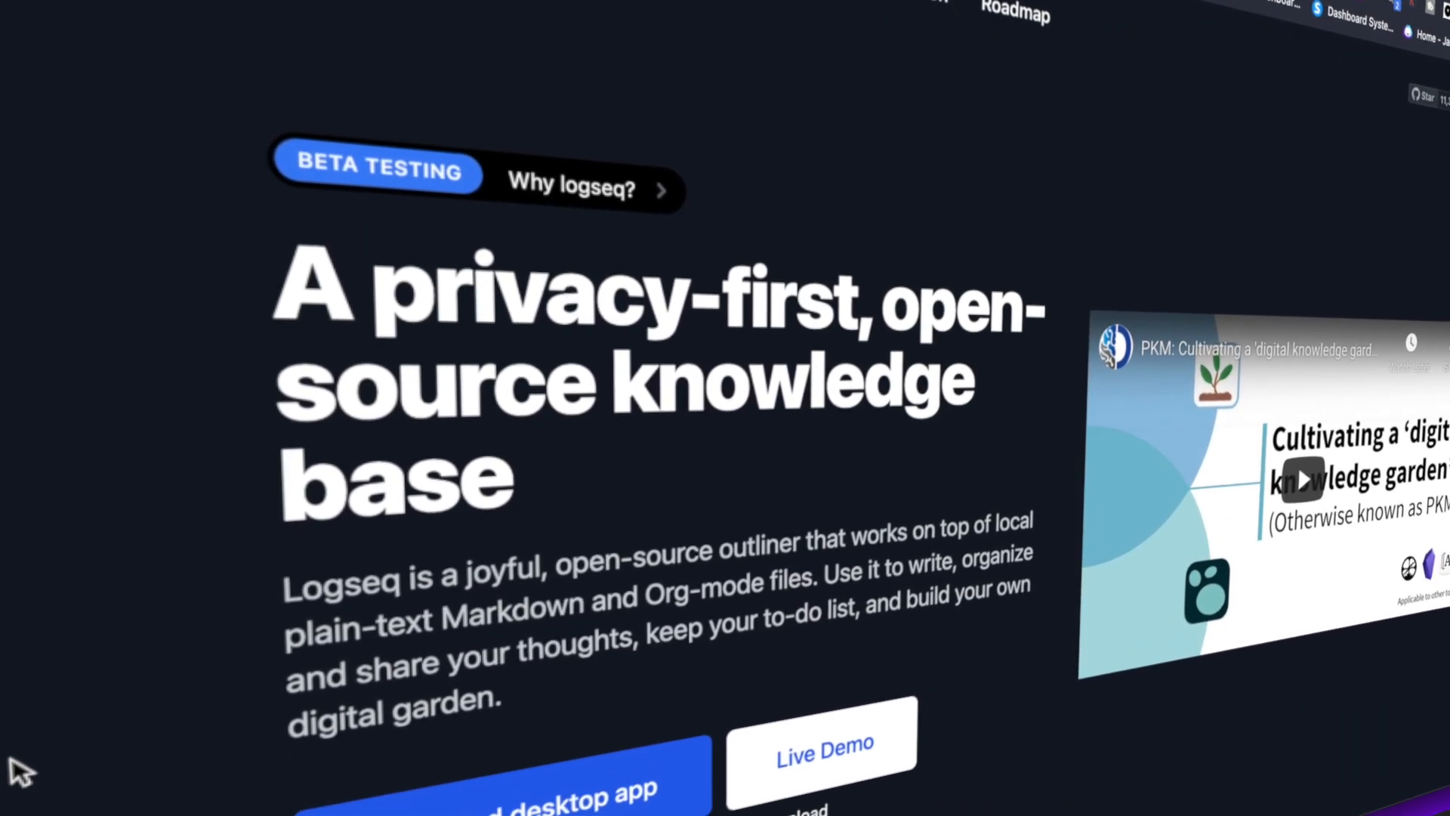
scroll("down", 3)
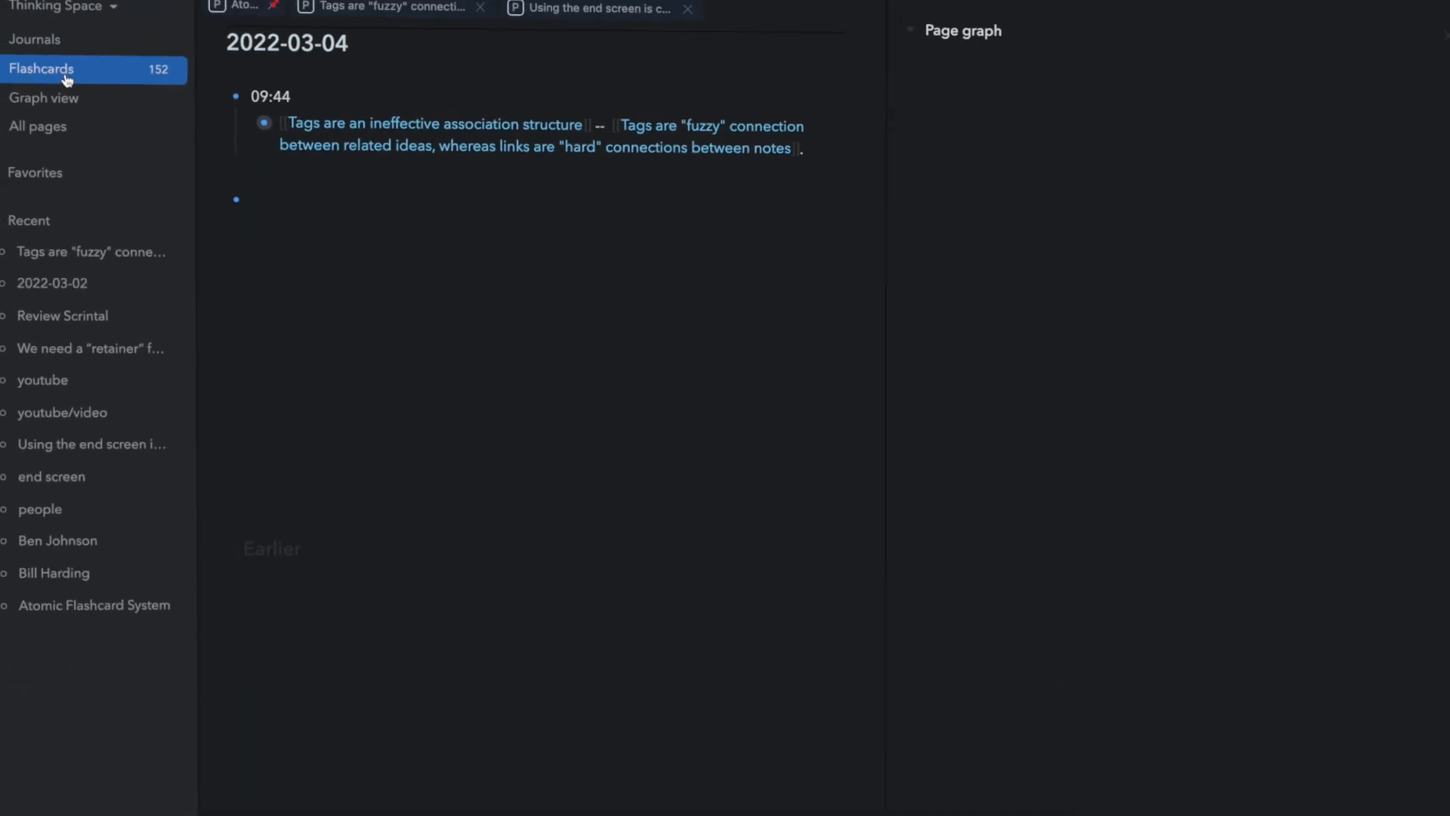
left_click(41, 68)
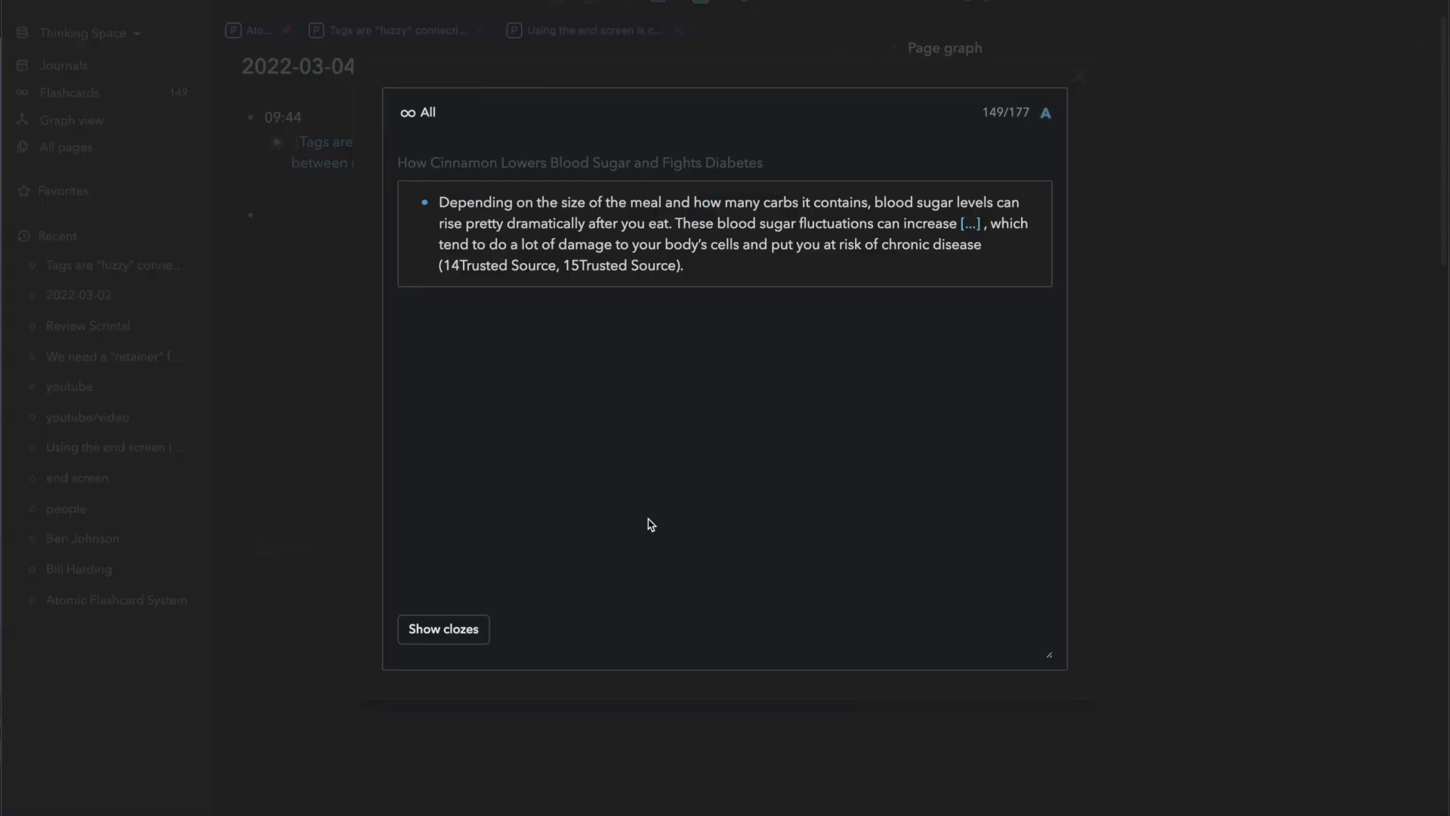
left_click(442, 628)
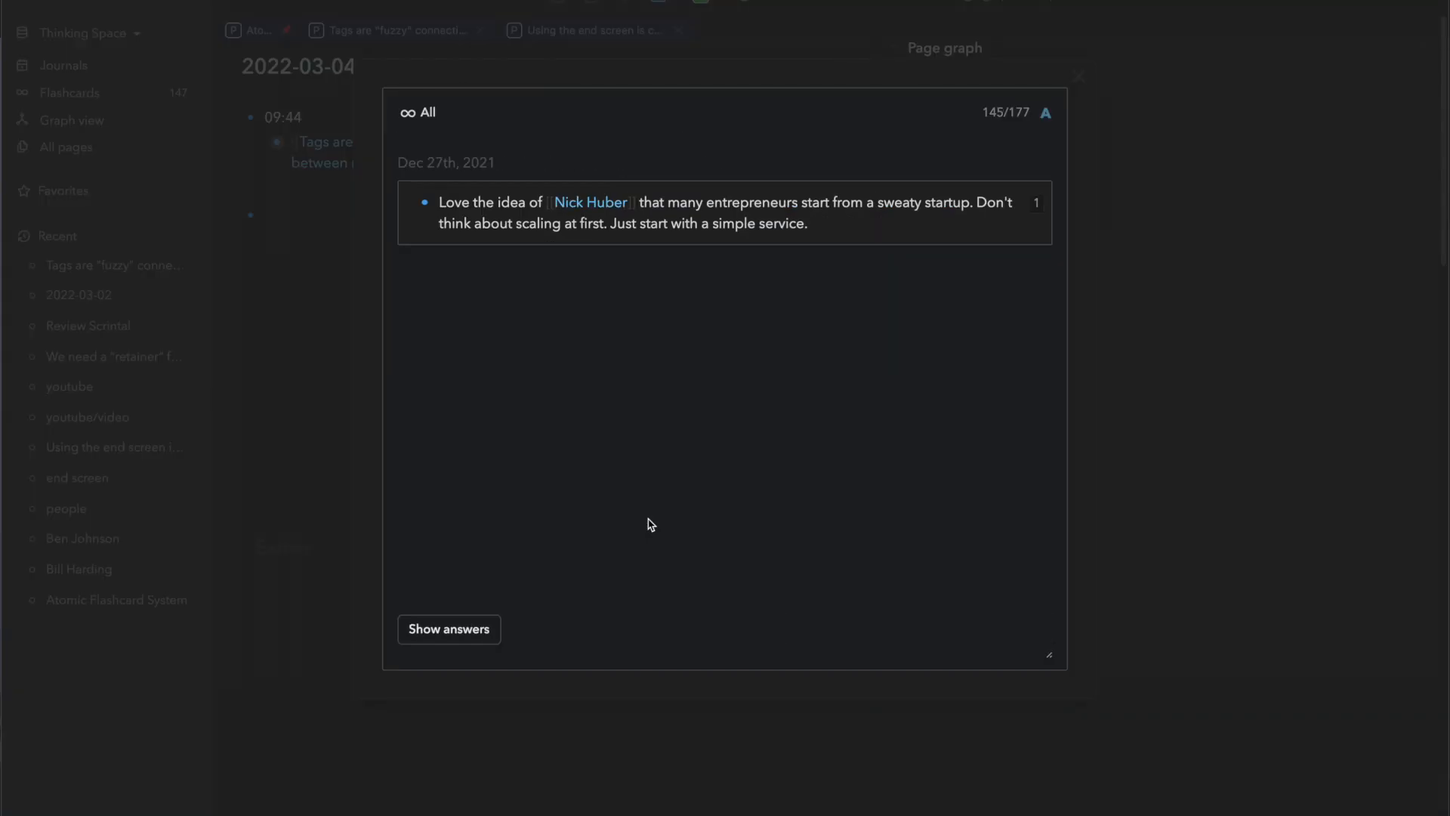
left_click(448, 628)
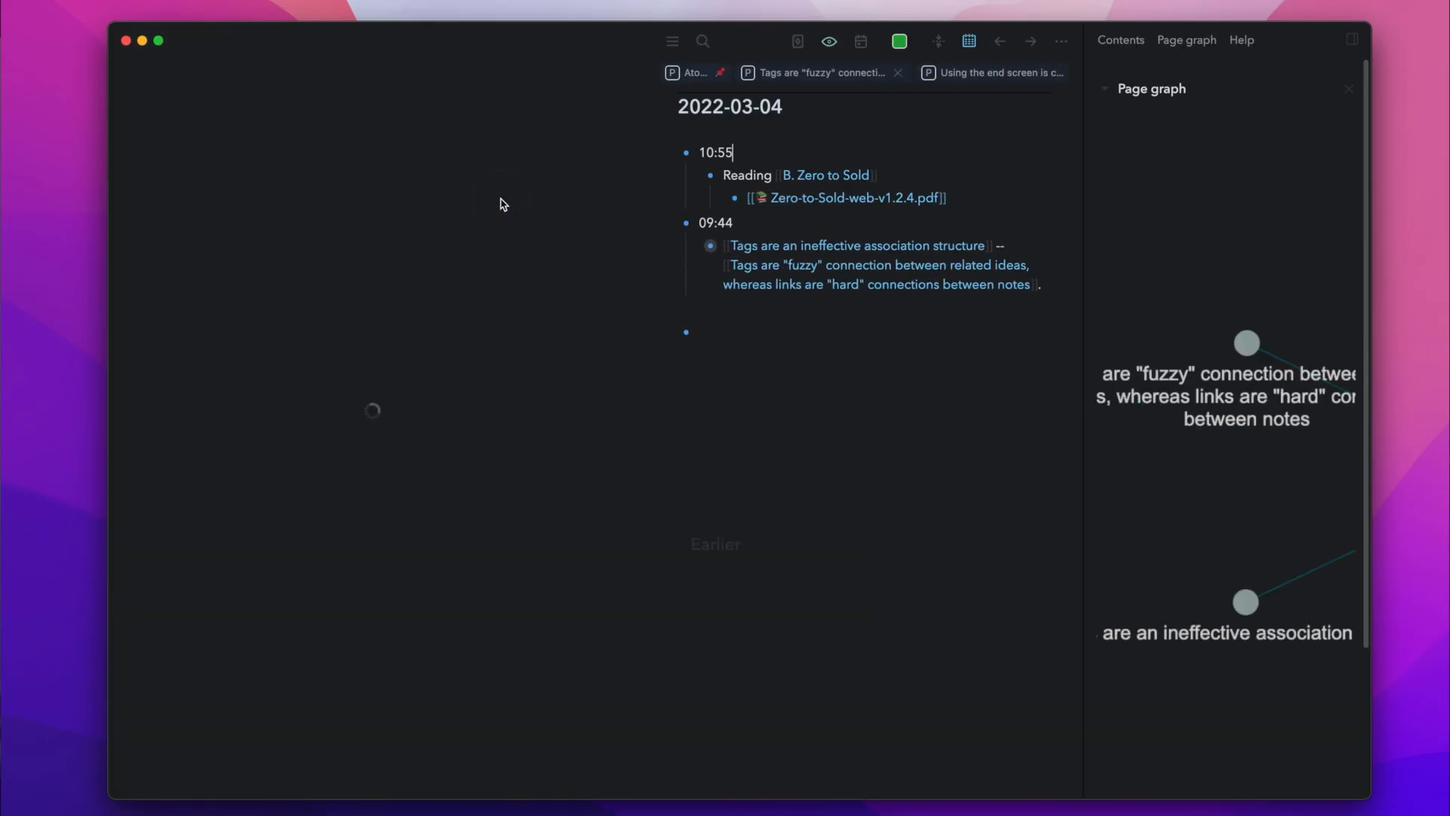
- Show the Marketplace list of community plugins in Logseq's Plugins dialog
left_click(843, 197)
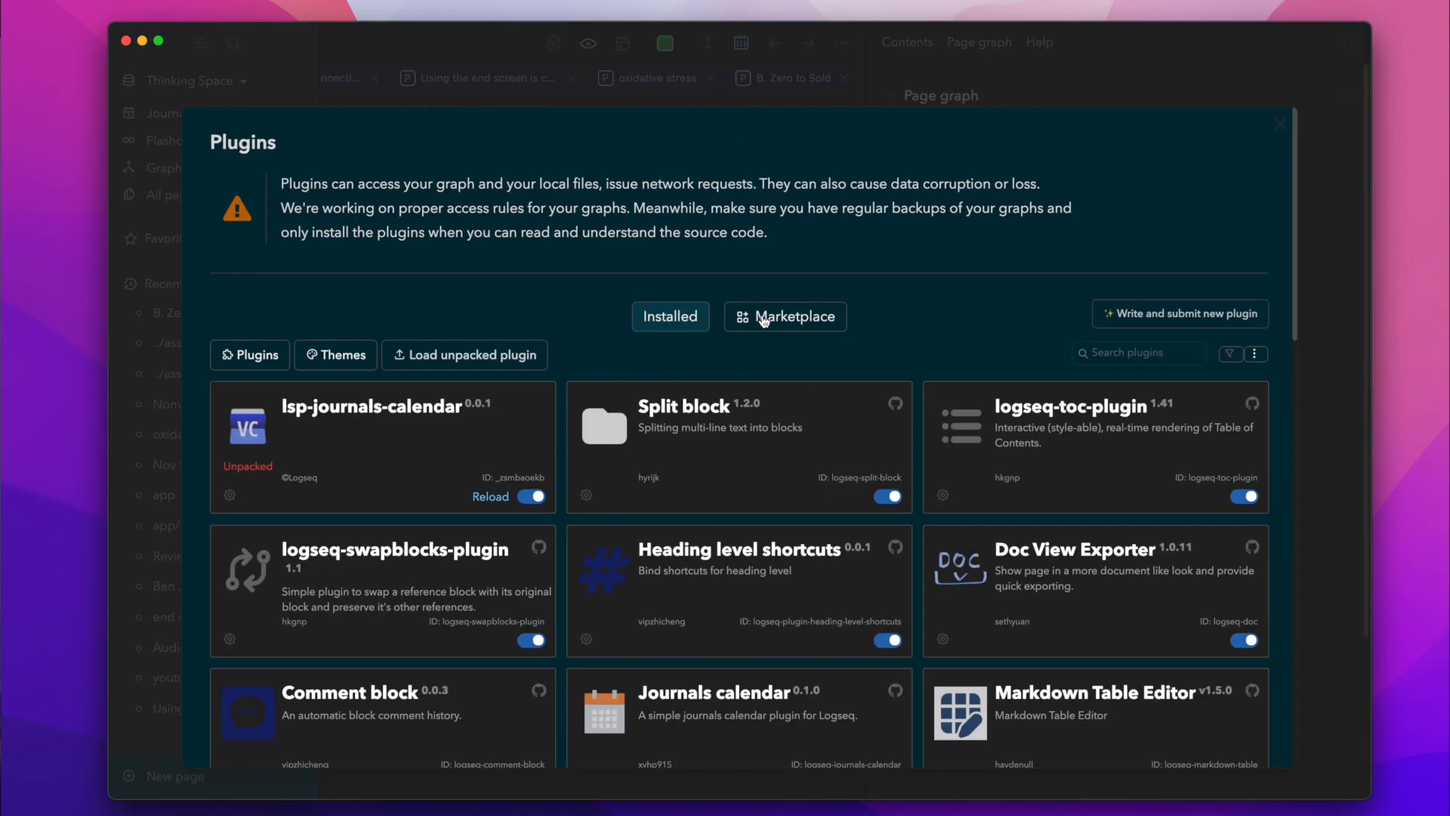
left_click(785, 316)
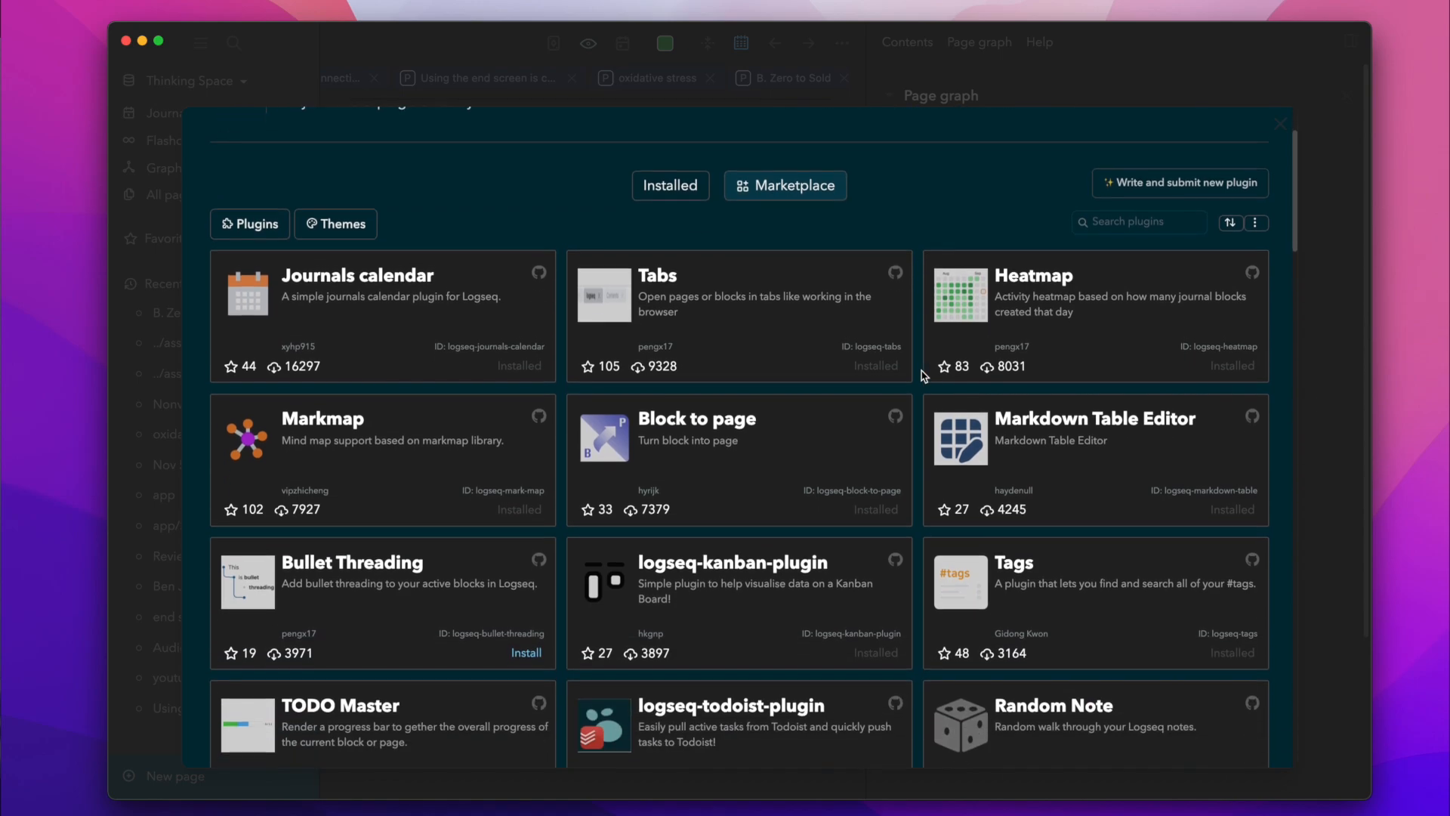
scroll("down", 3)
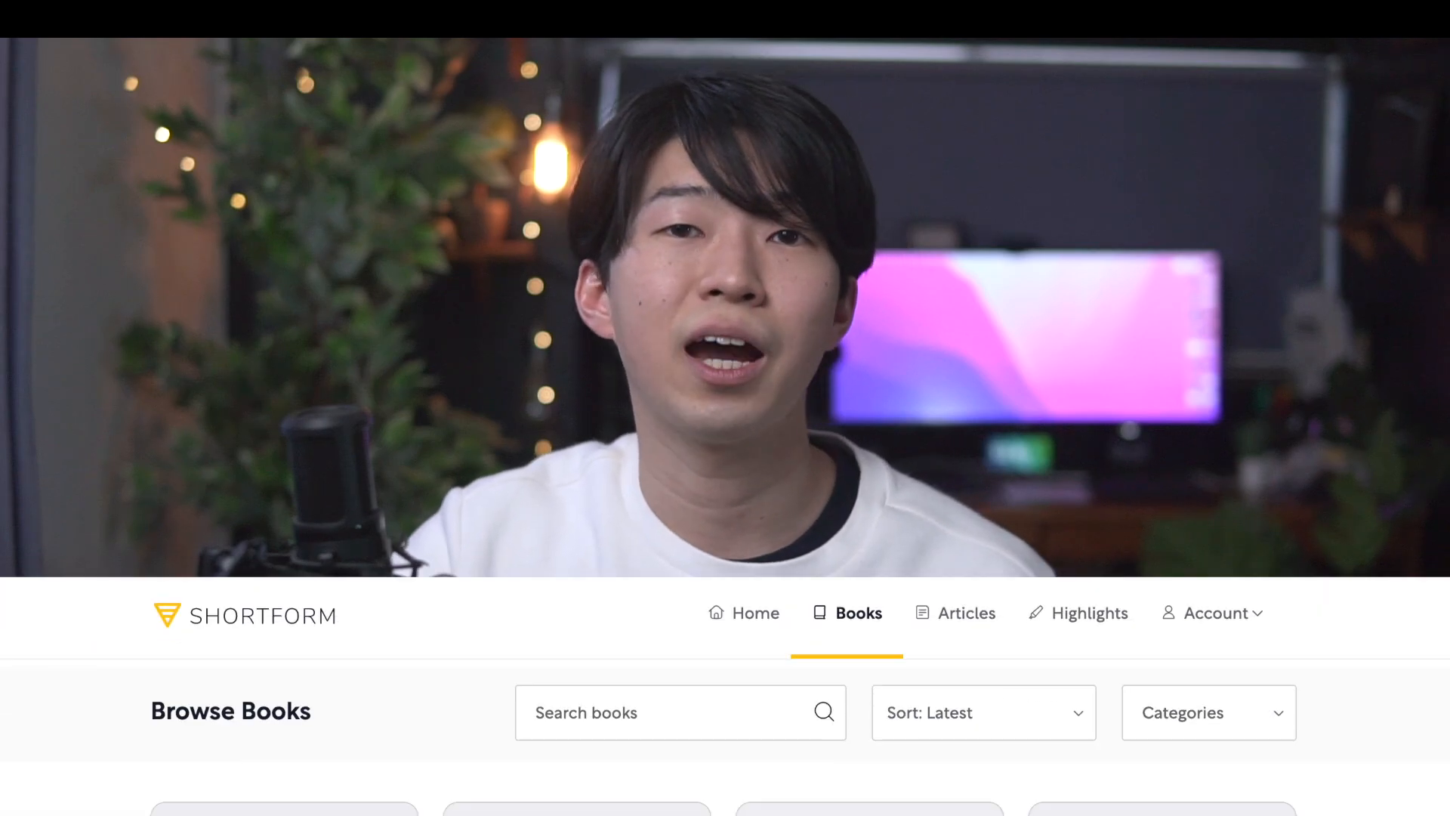
- Reach the PDF download for Shortform's Principles: Life and Work summary
scroll("down", 3)
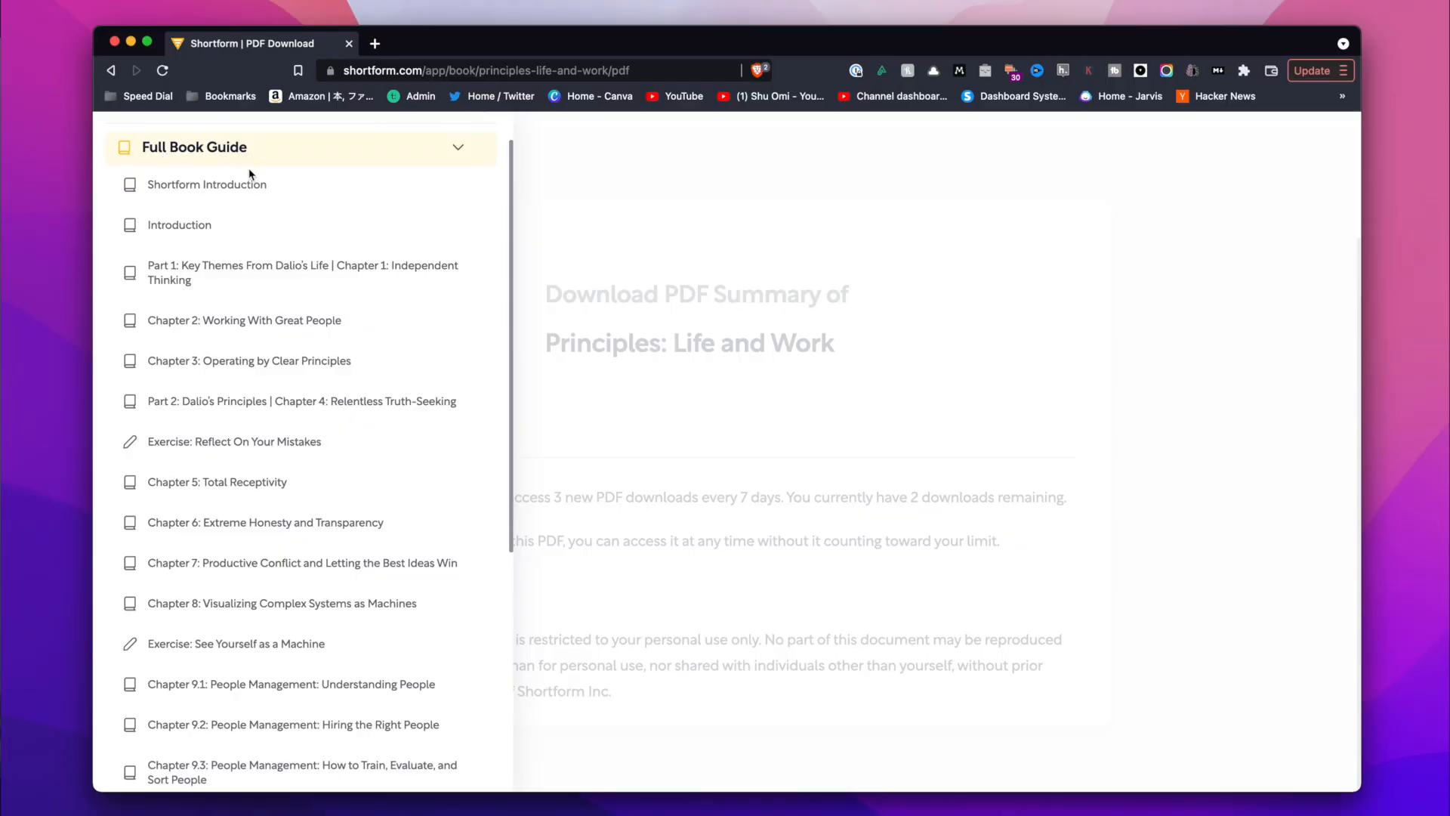
mouse_move(245, 320)
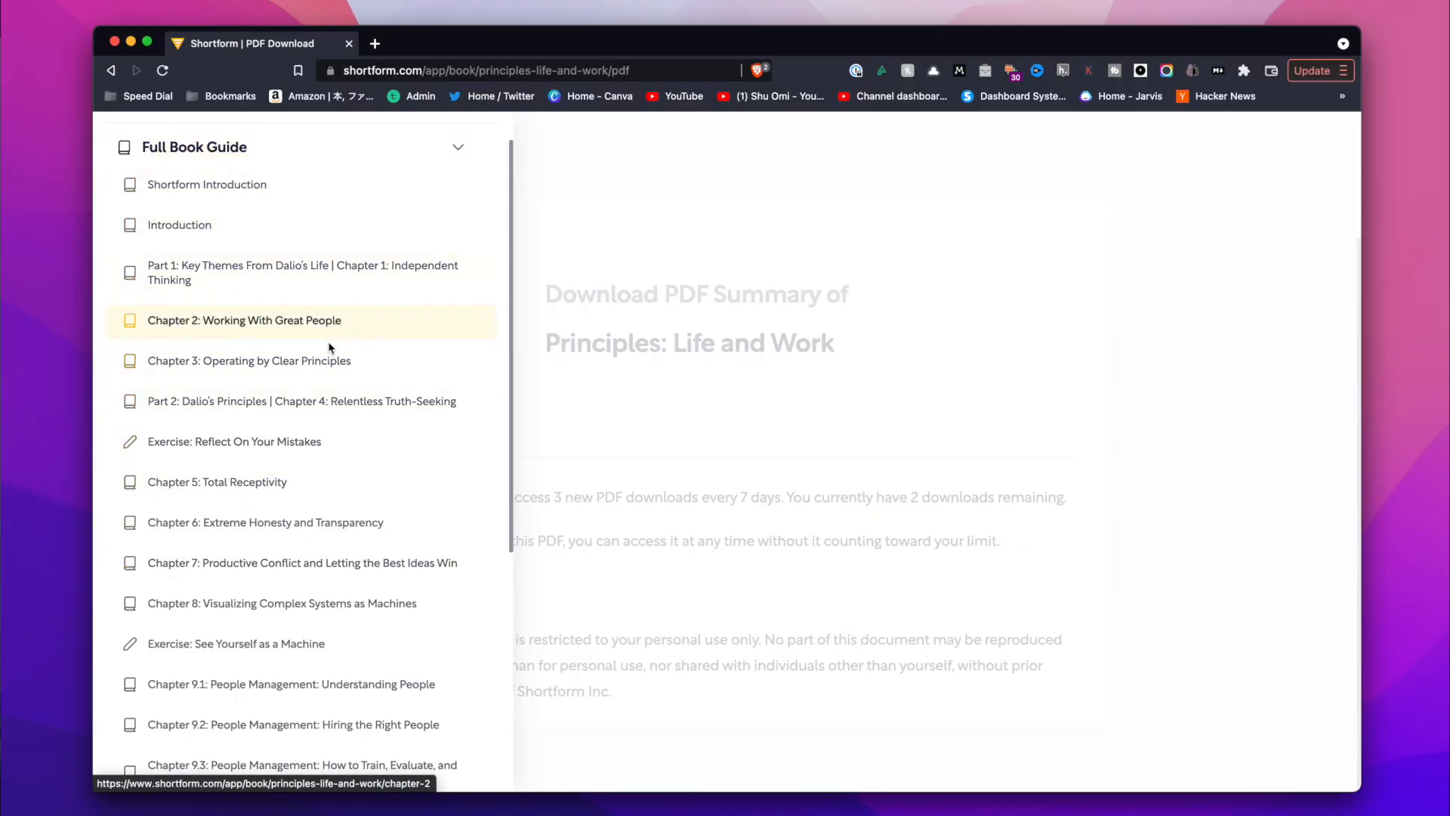
left_click(249, 361)
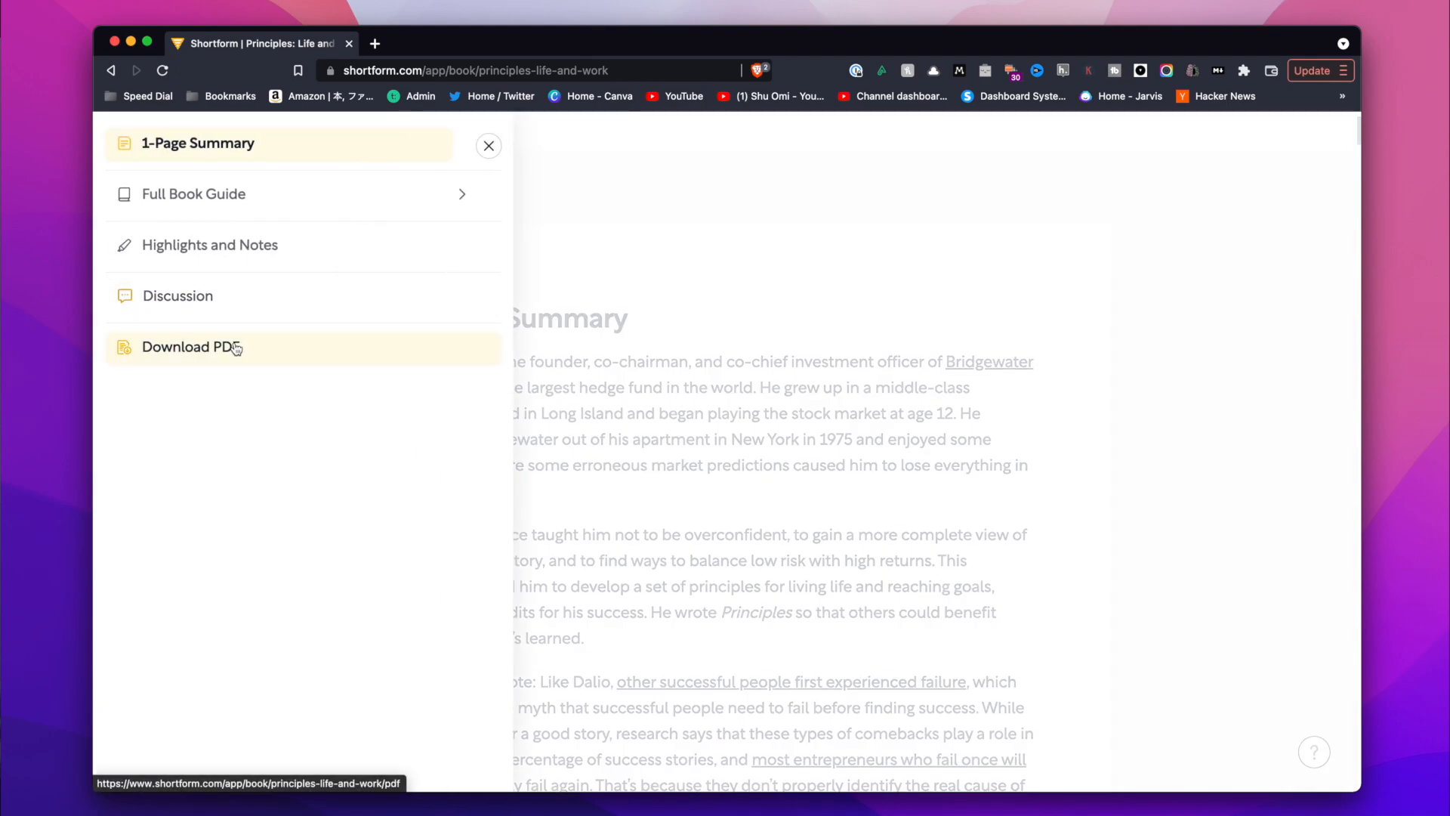
left_click(192, 348)
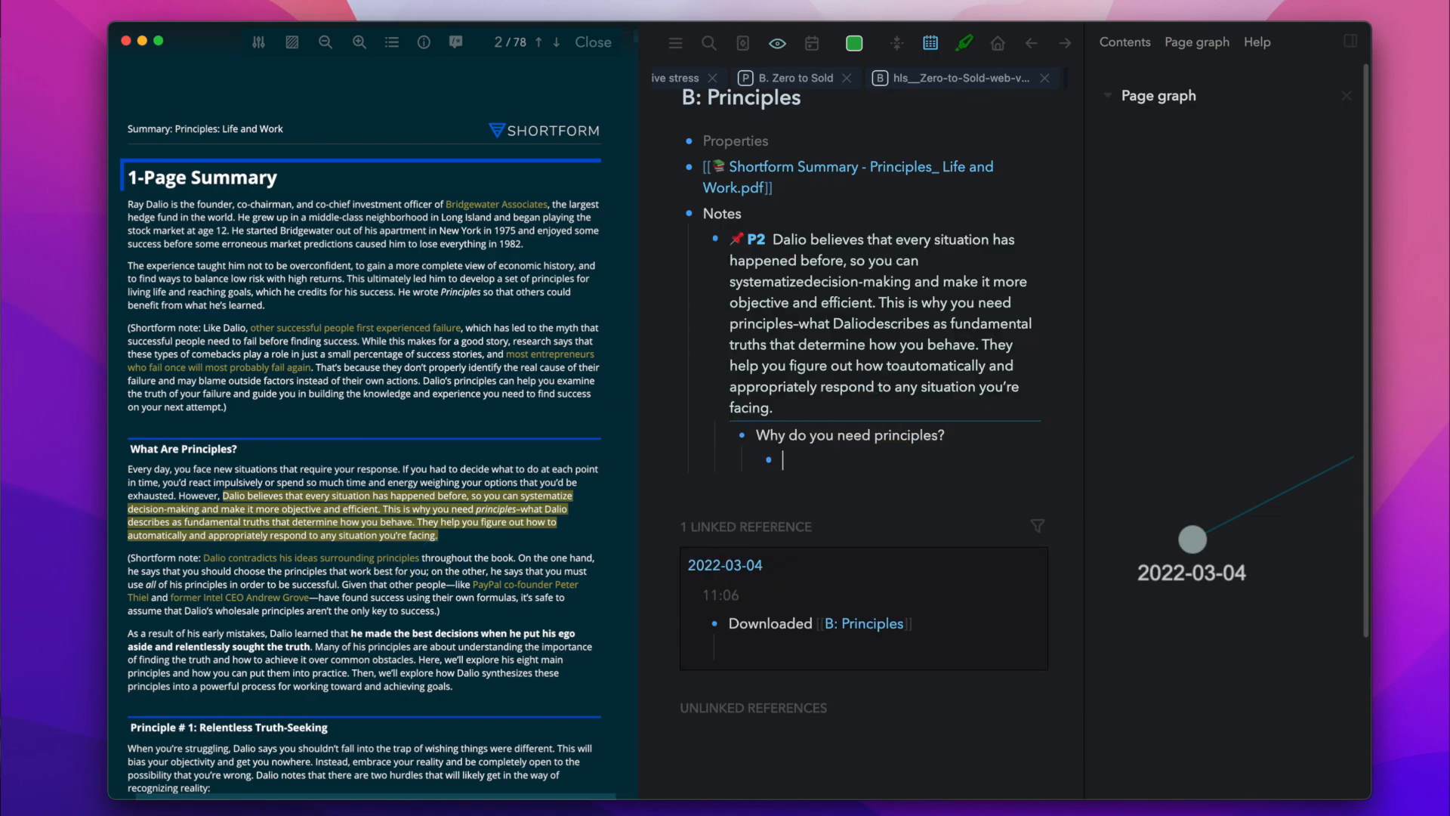
- Write that principles help better decisions, linking [[Julian Shapiro]] and [[Starting Principles]]
type("Having principles helps you make")
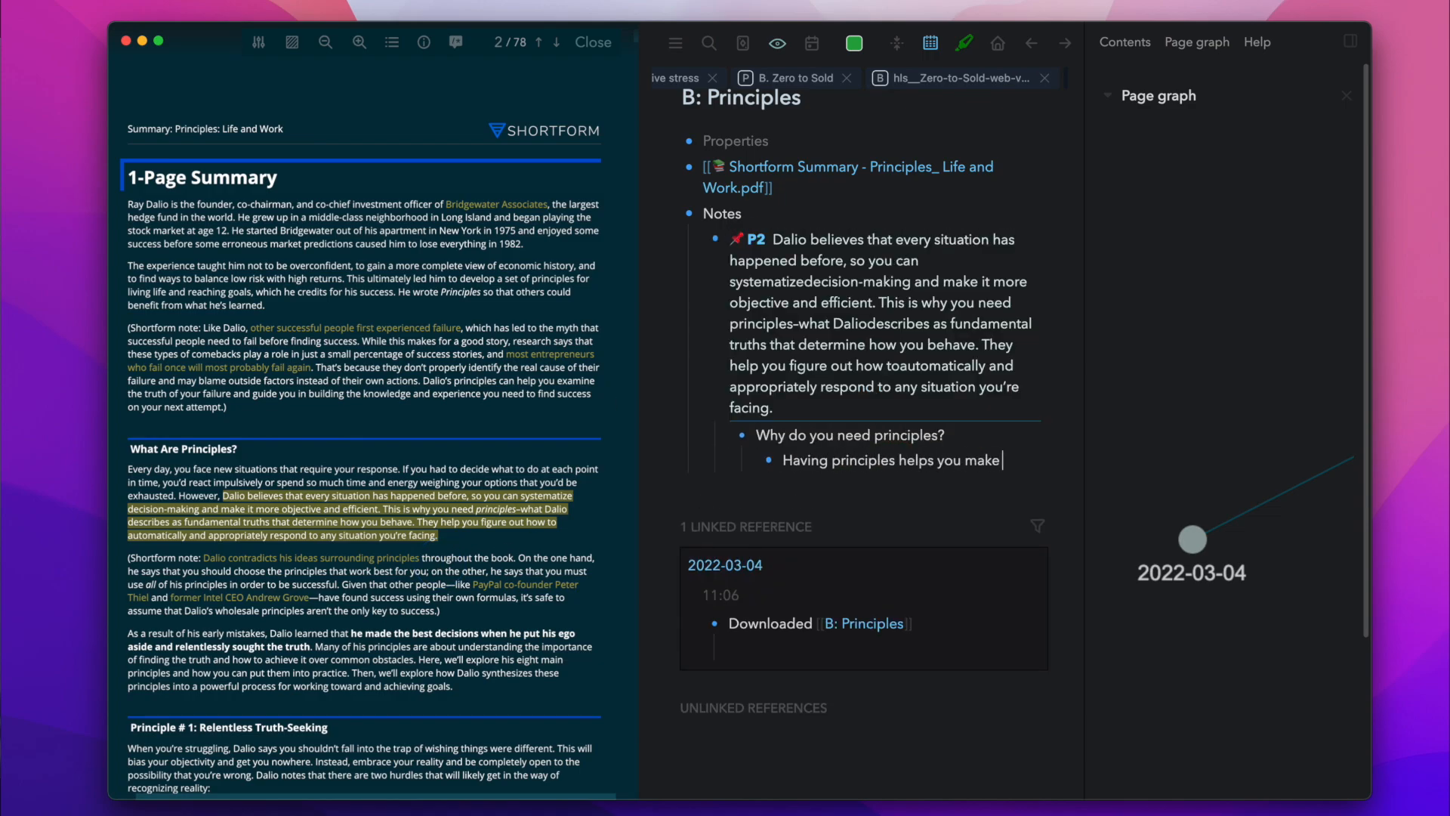
type("better decisions.")
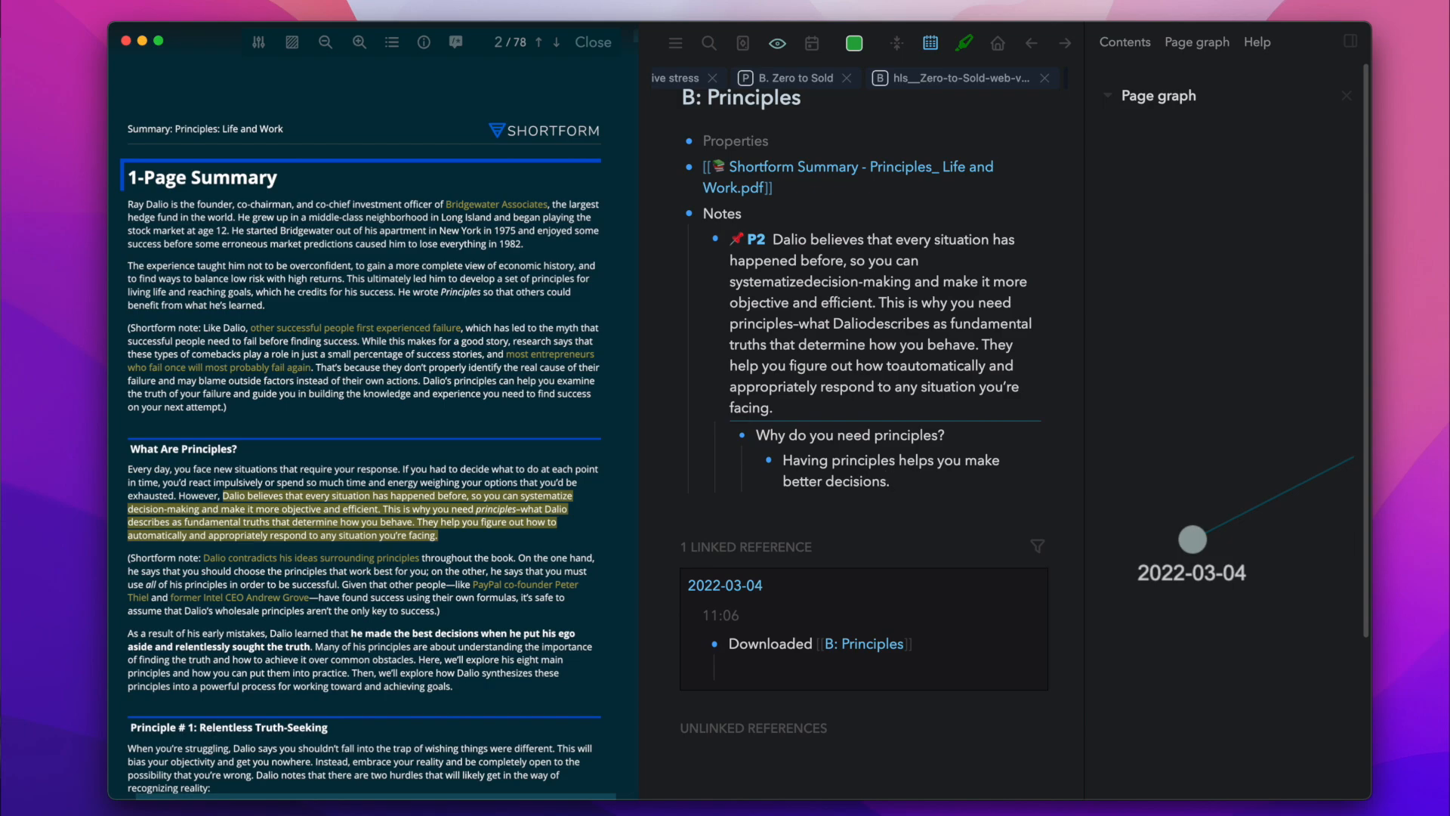
type("Similar to what [[Julian Shapiro]] talked about his [[Starting Principles]]")
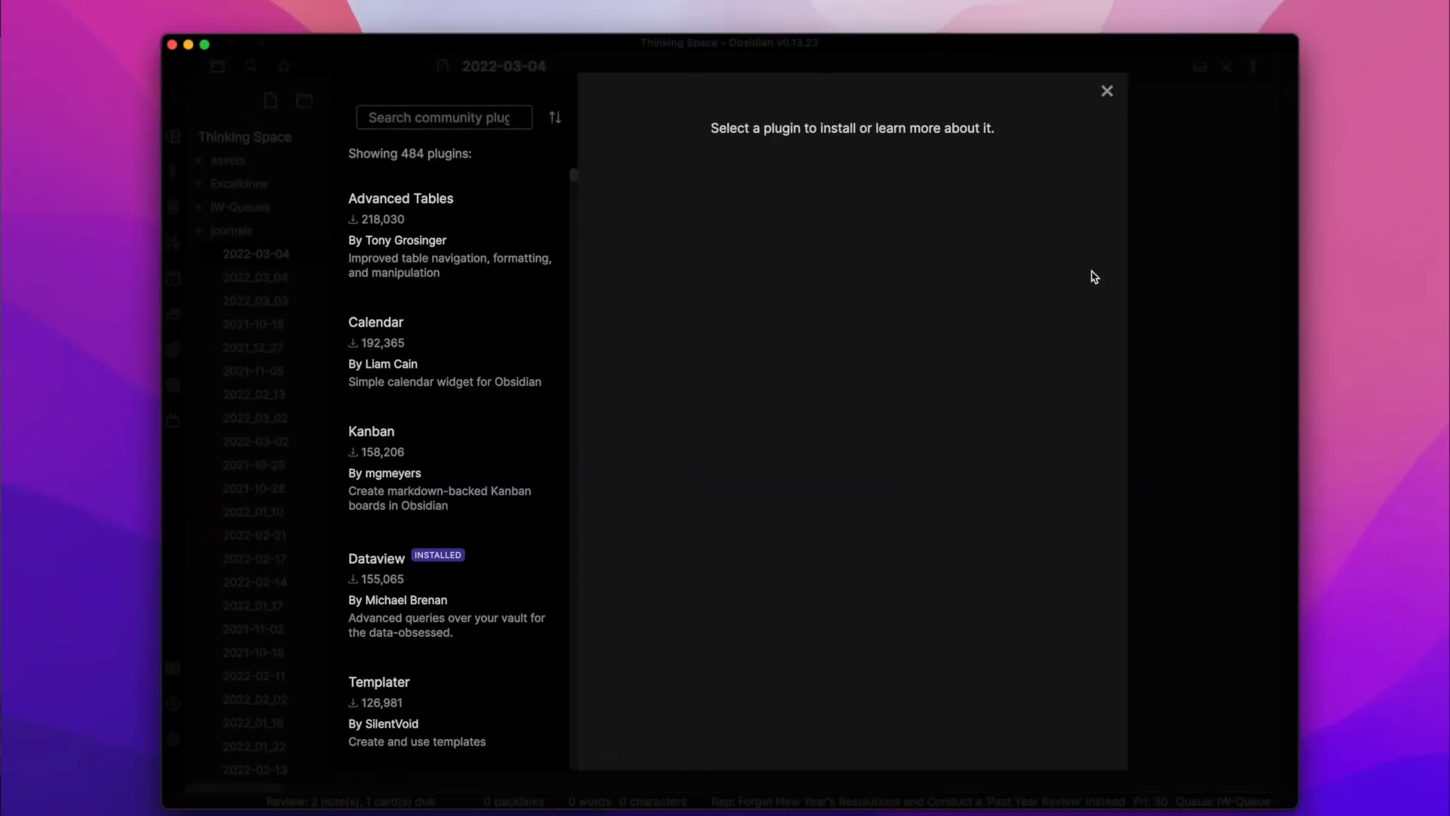
- Show the Kanban plugin's details in Obsidian's community plugins browser
left_click(400, 198)
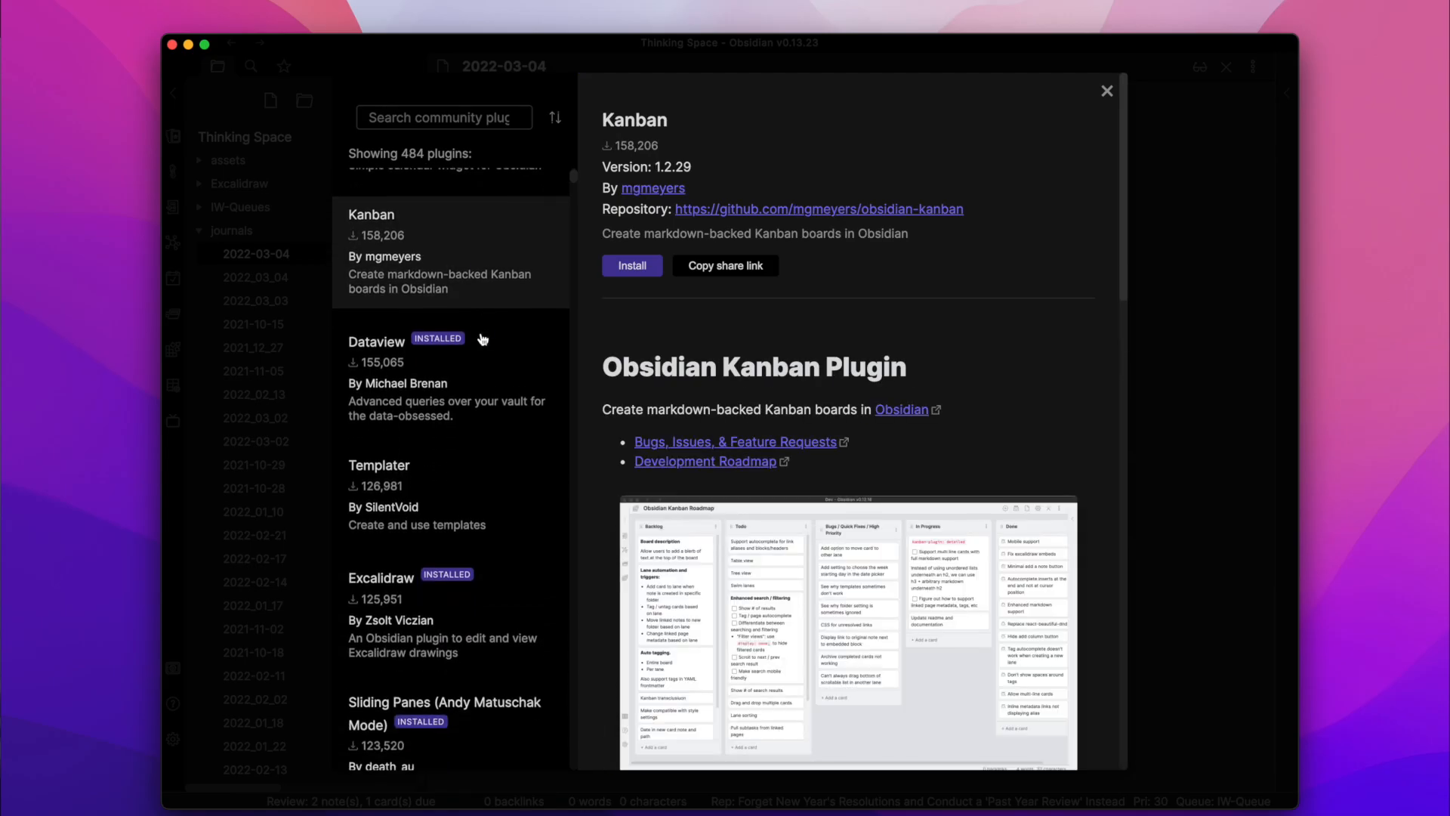
scroll("down", 3)
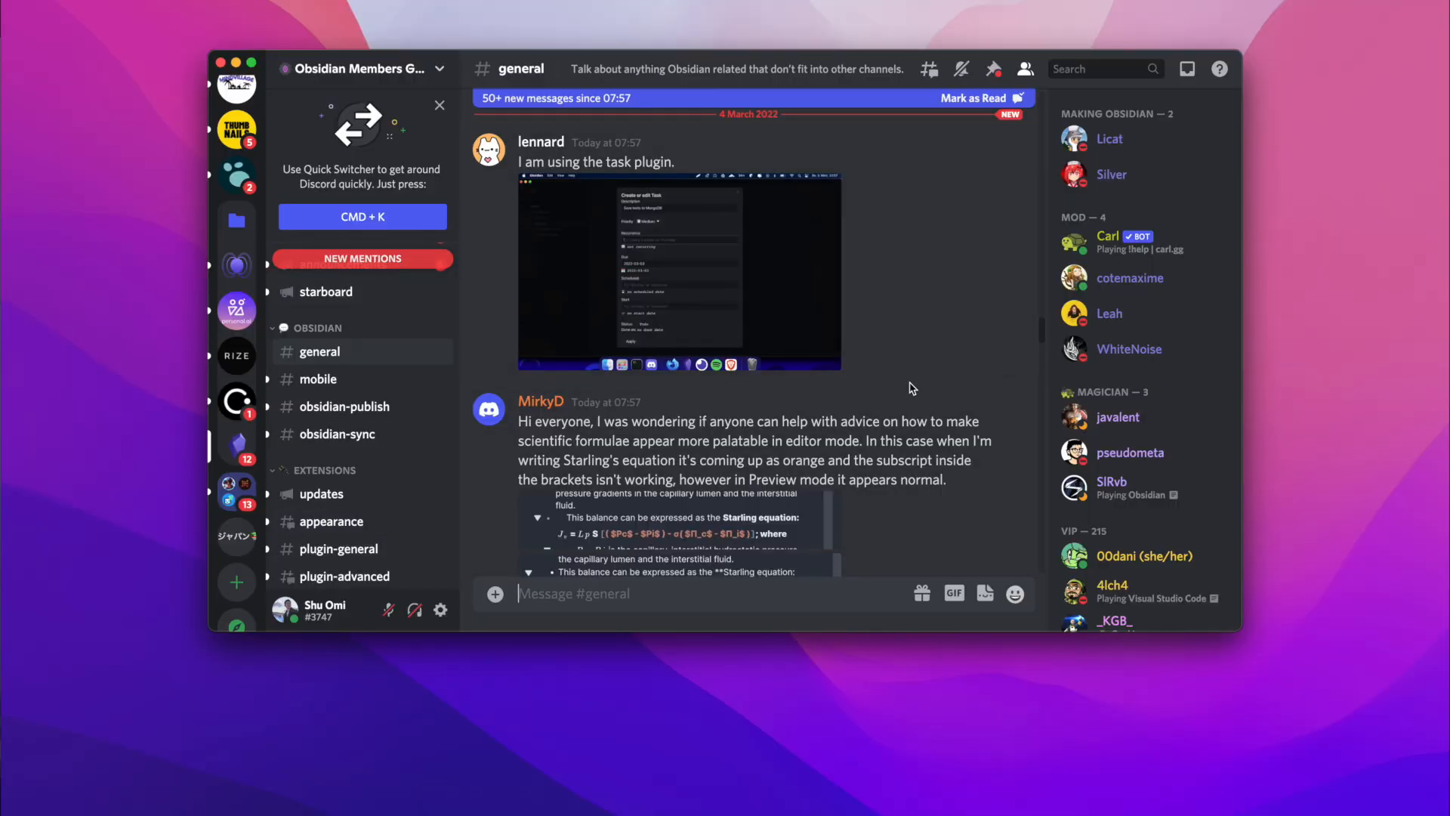
scroll("down", 3)
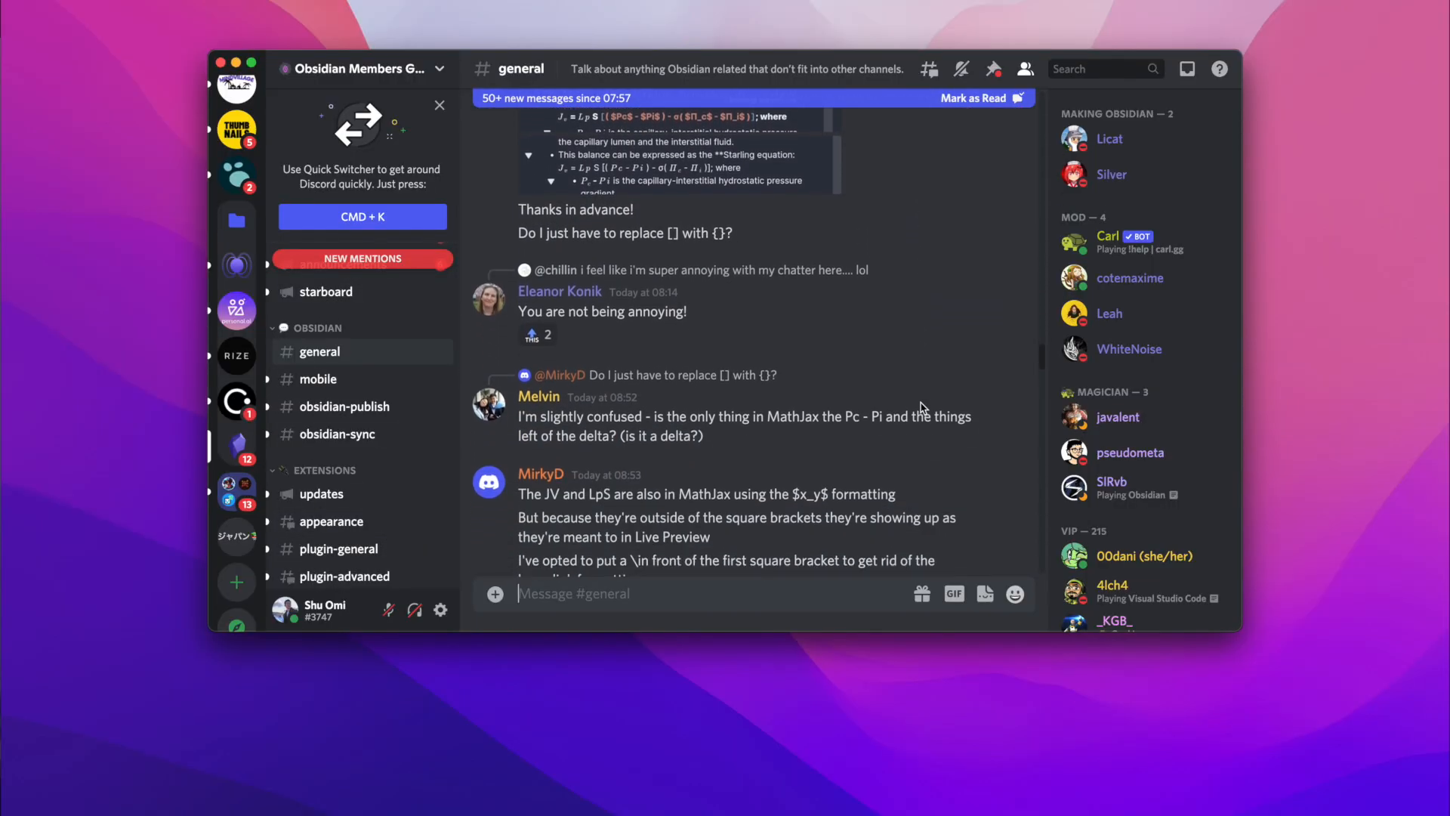
scroll("down", 3)
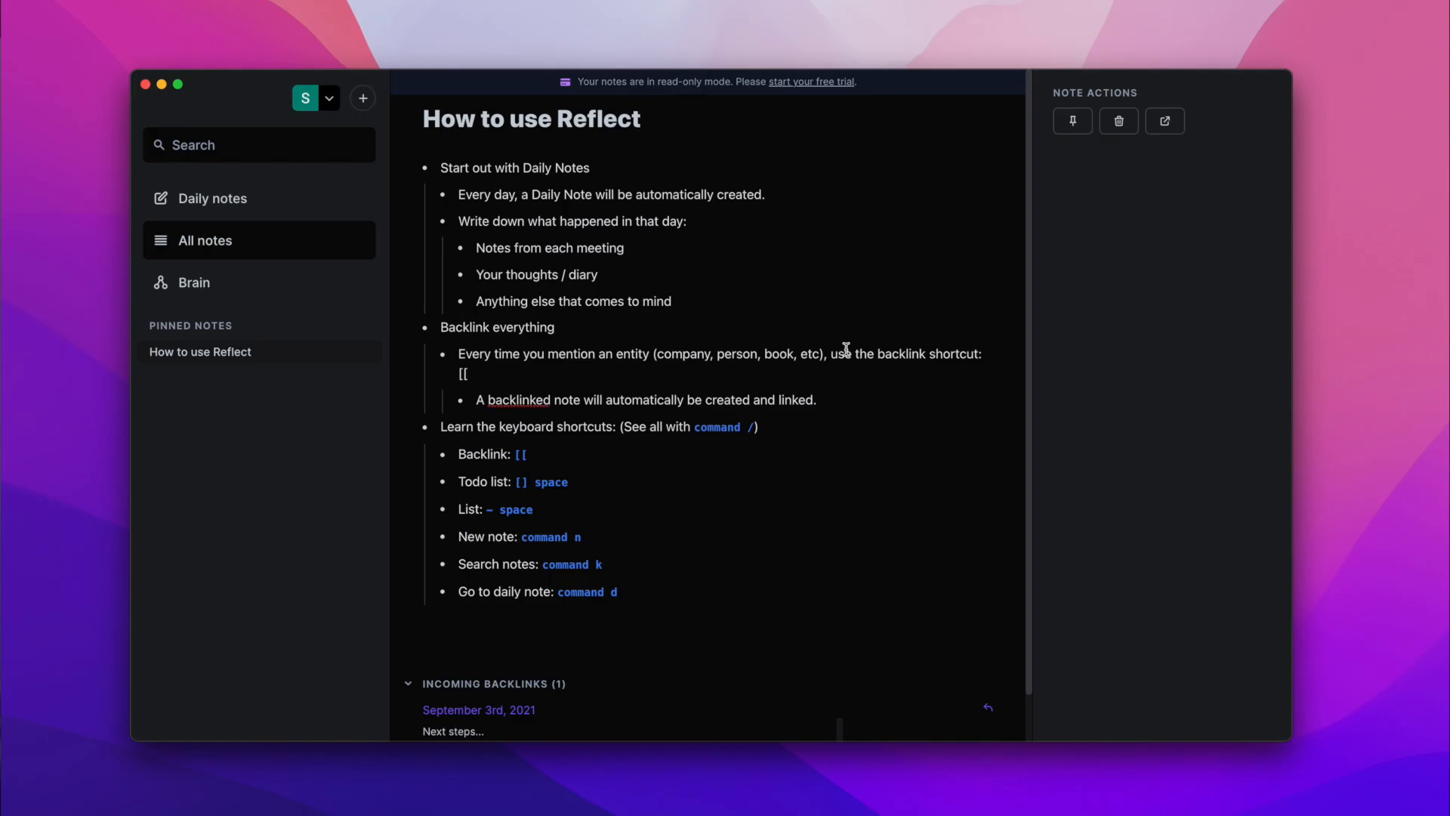
mouse_move(839, 491)
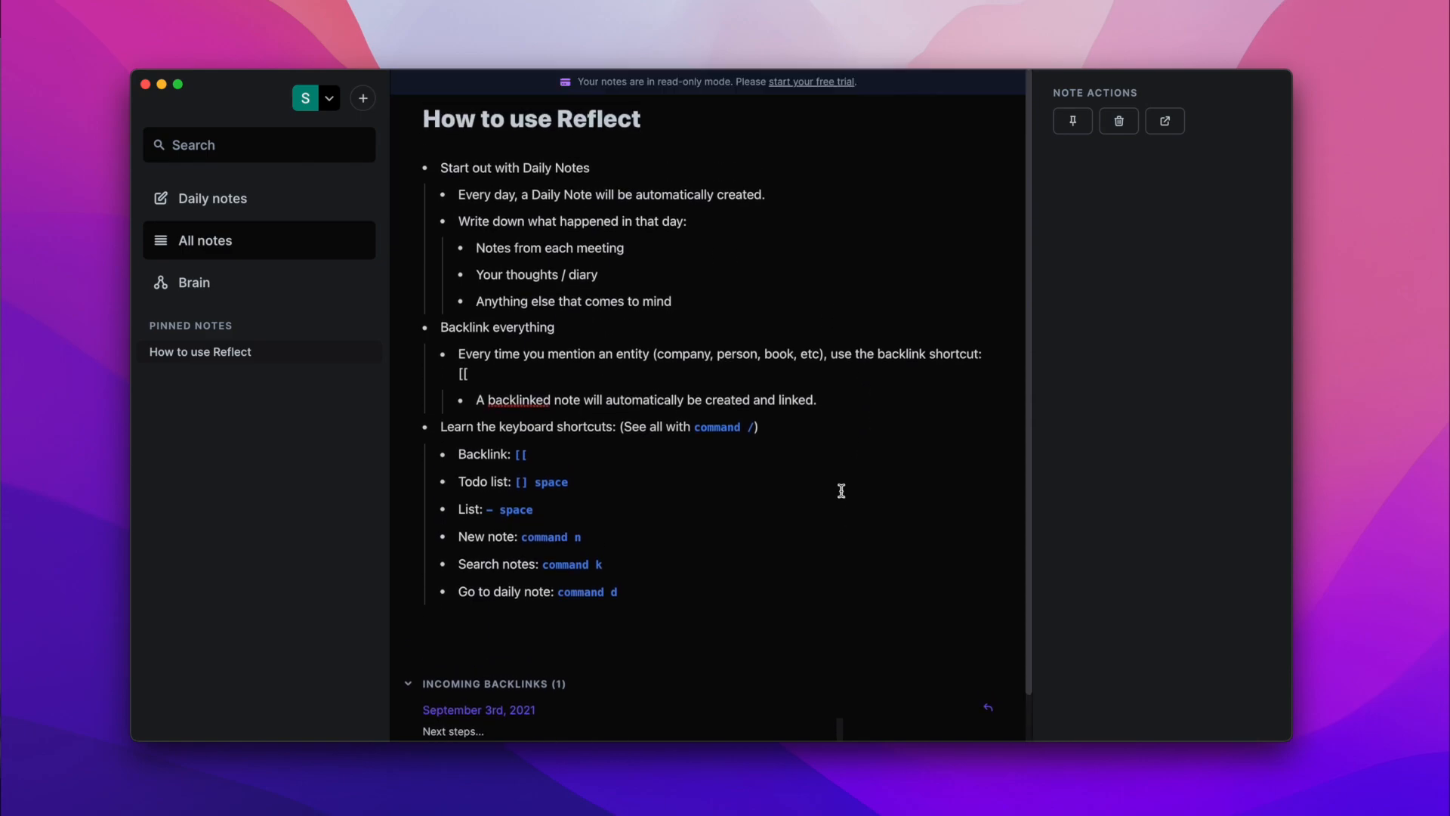
mouse_move(395, 181)
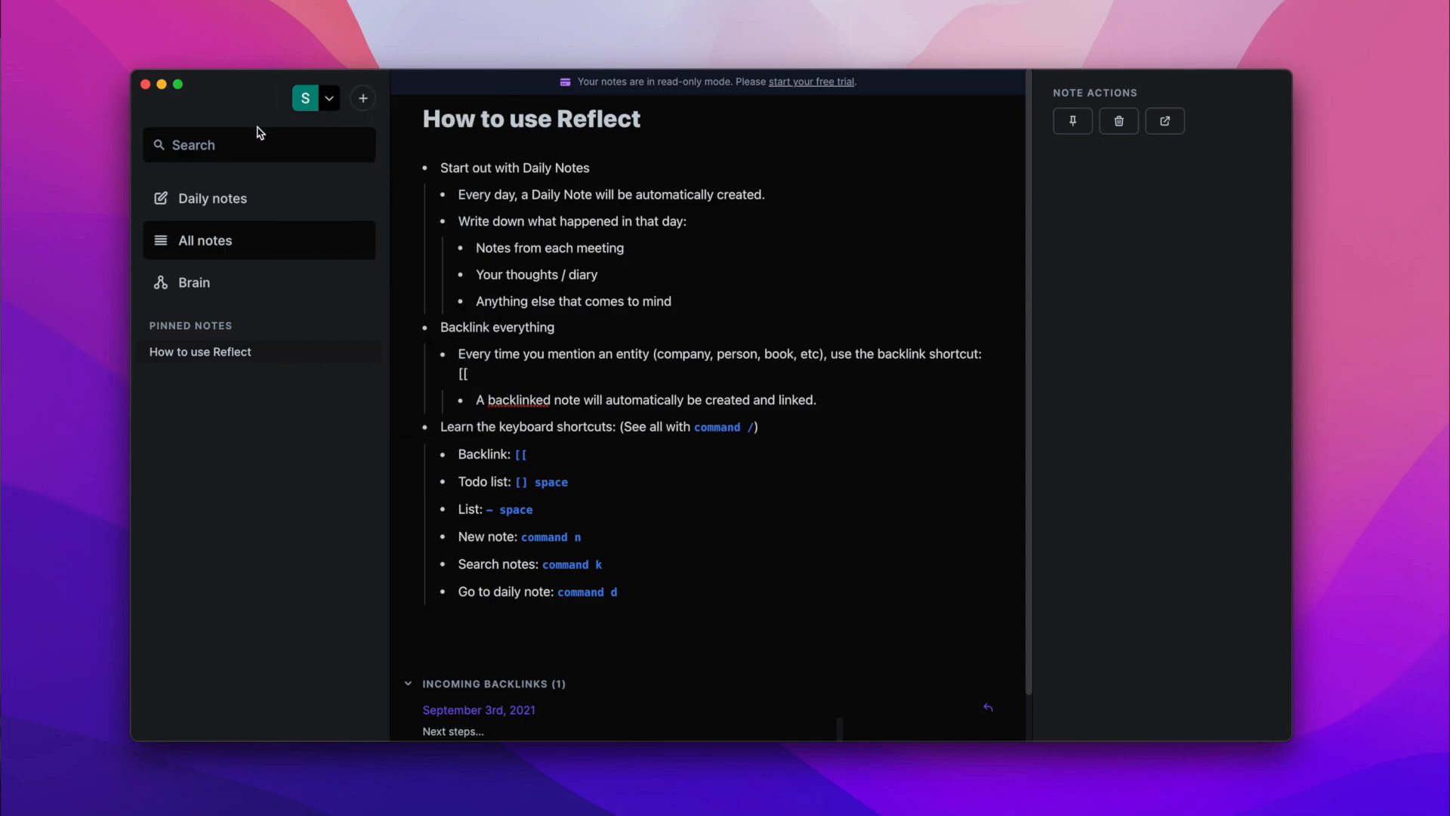
- Show Reflect's daily notes for March 4th, 2022
left_click(211, 198)
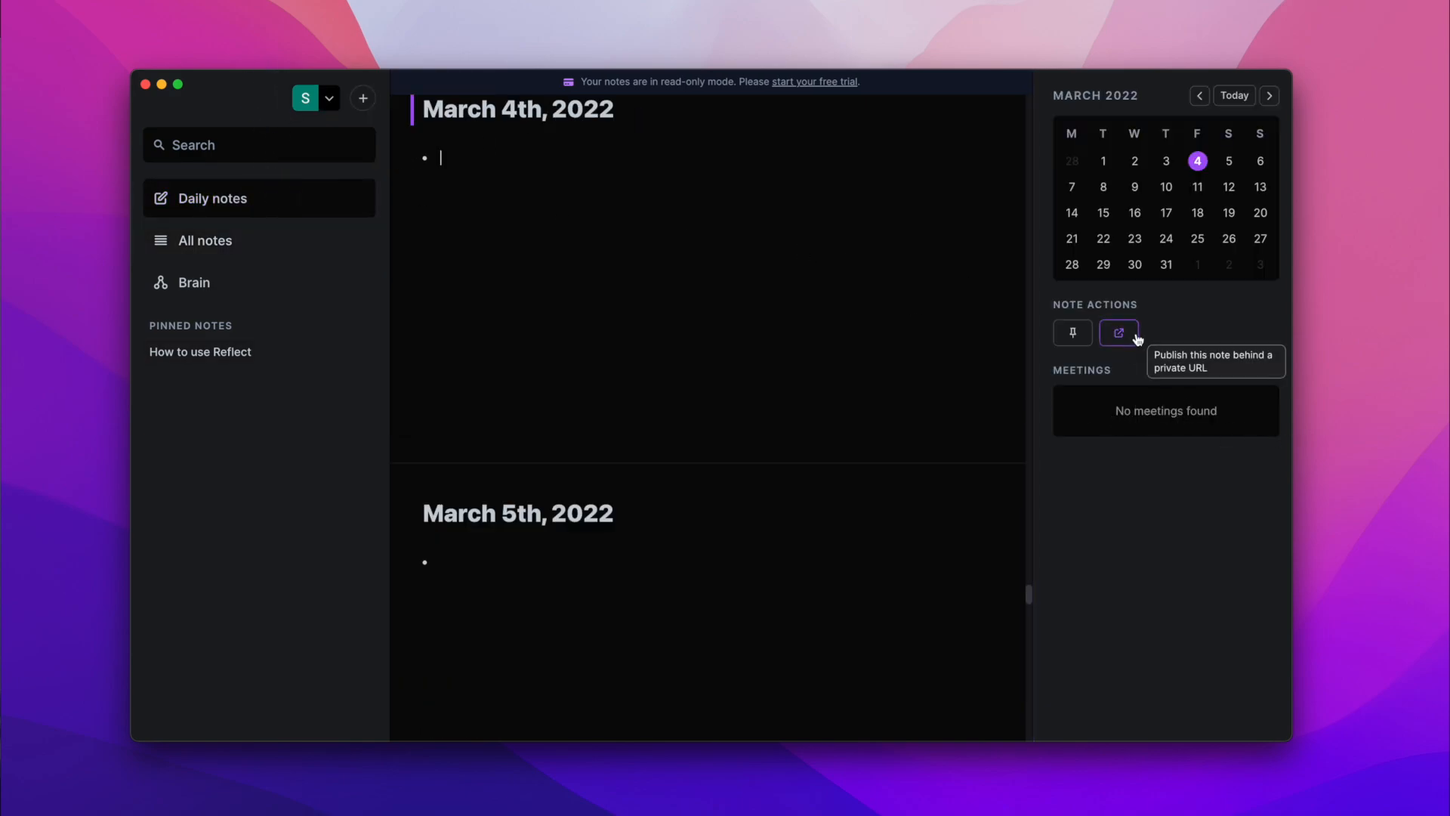
mouse_move(1143, 418)
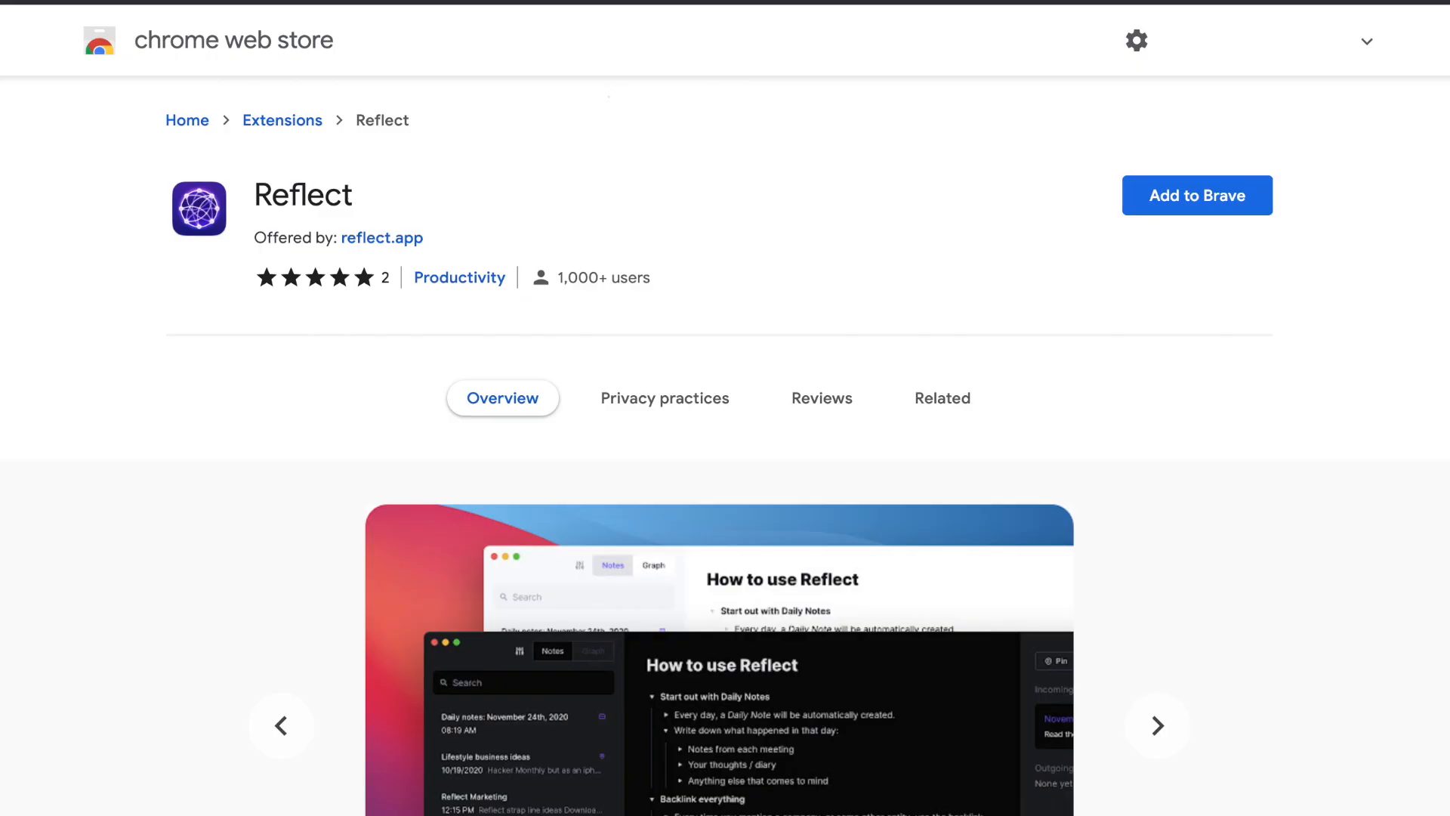
- Advance the Reflect extension's screenshot carousel through two further preview images
scroll("down", 3)
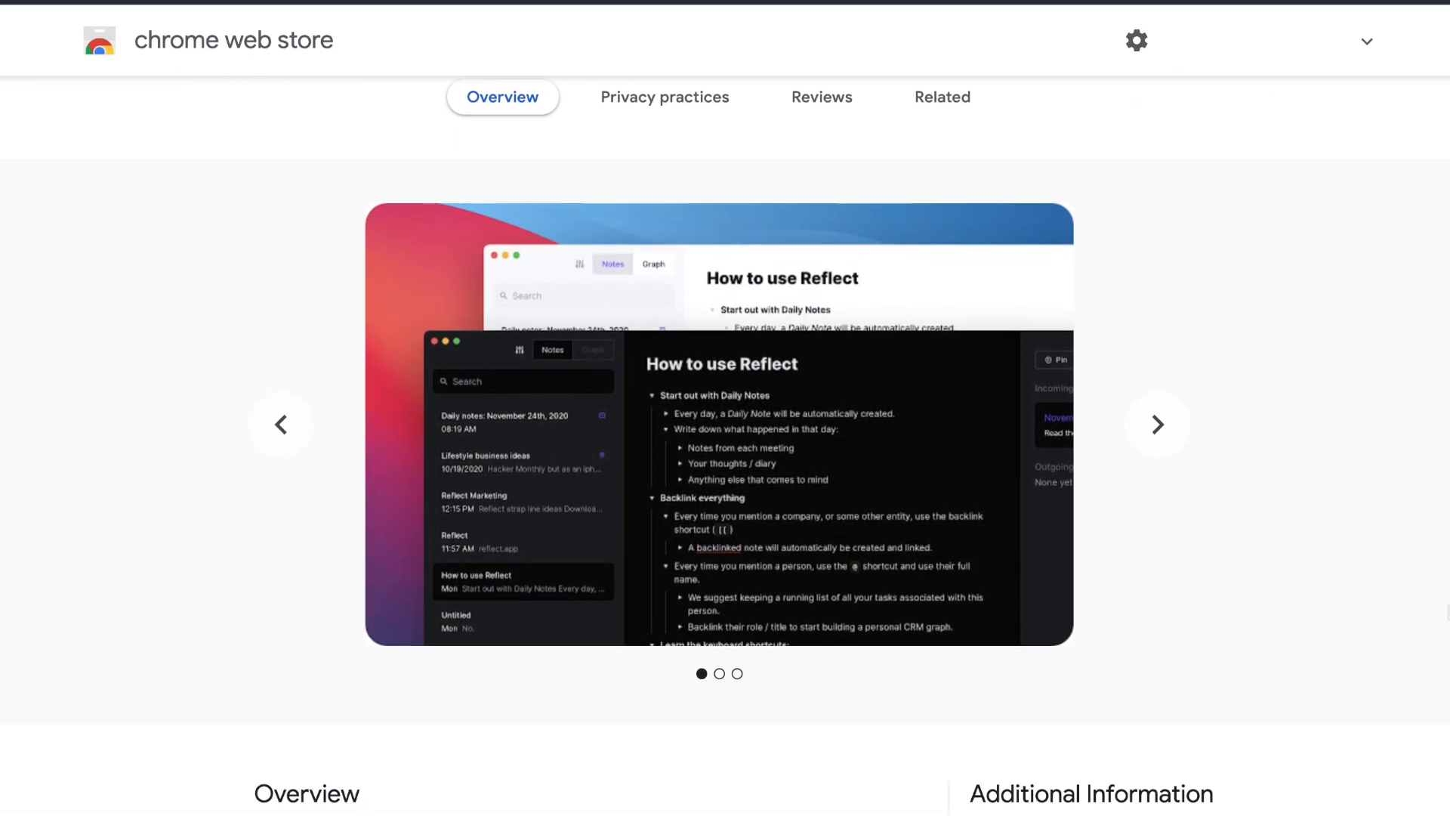
left_click(1157, 424)
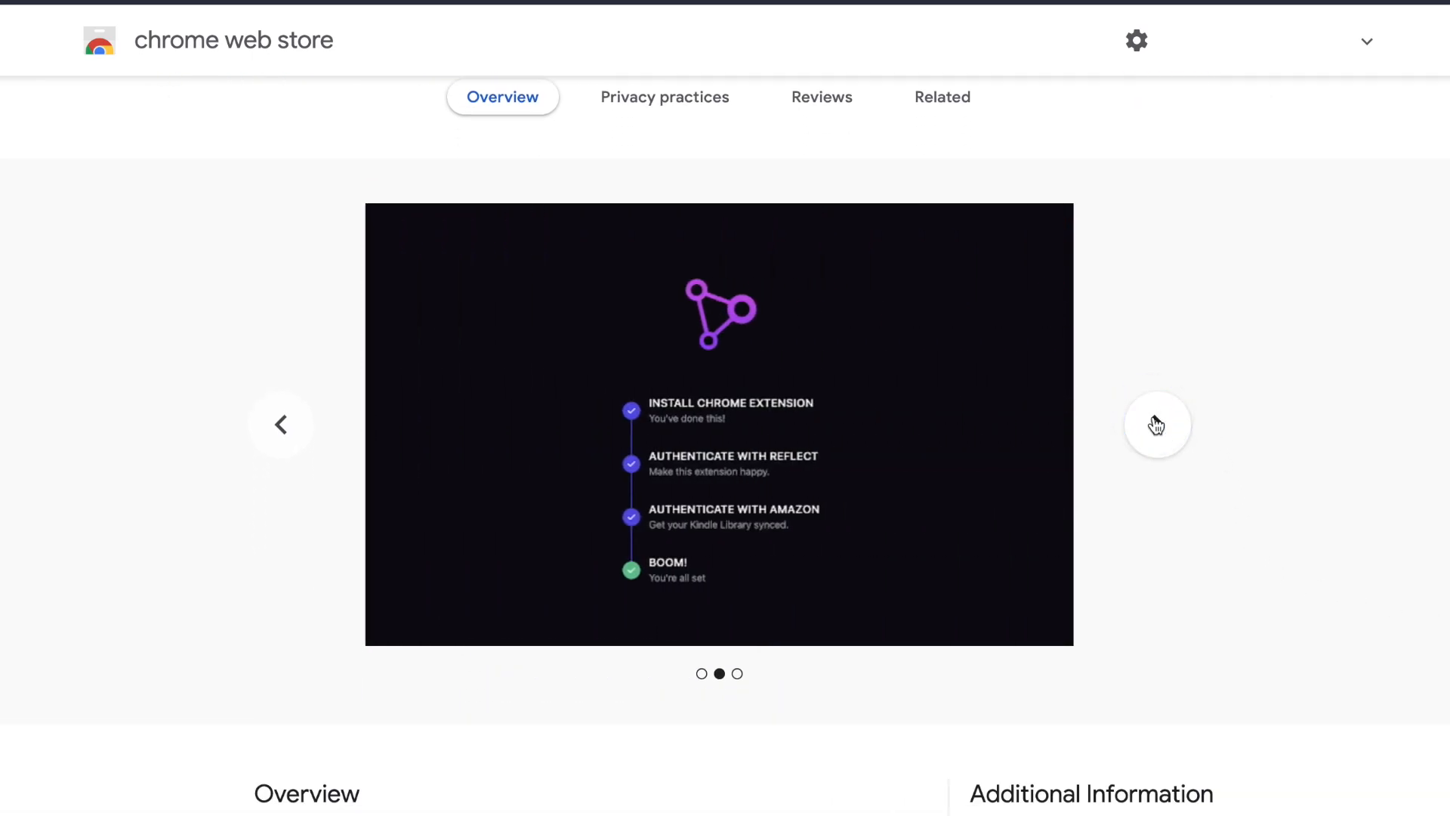
left_click(1157, 424)
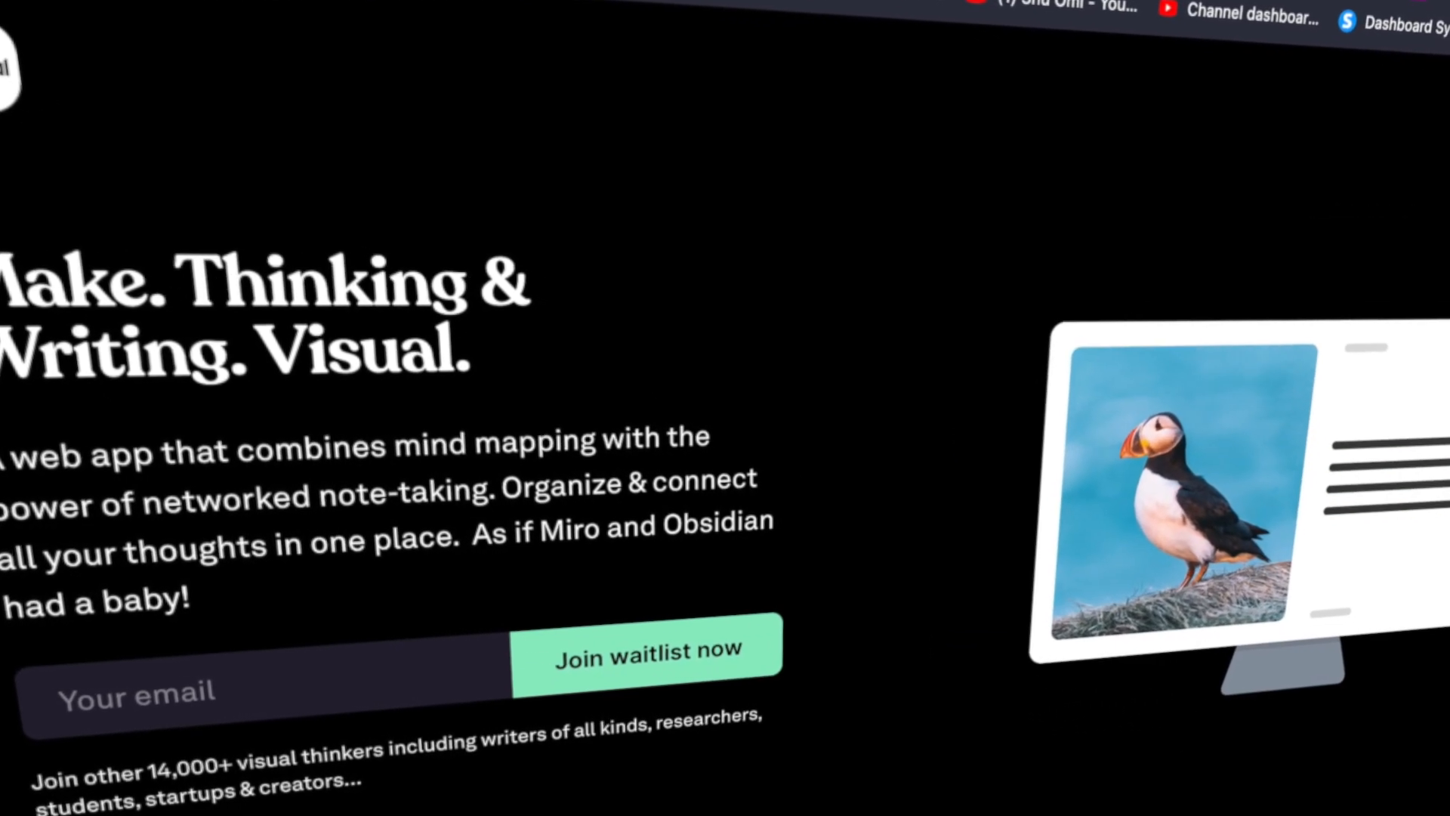
scroll("down", 3)
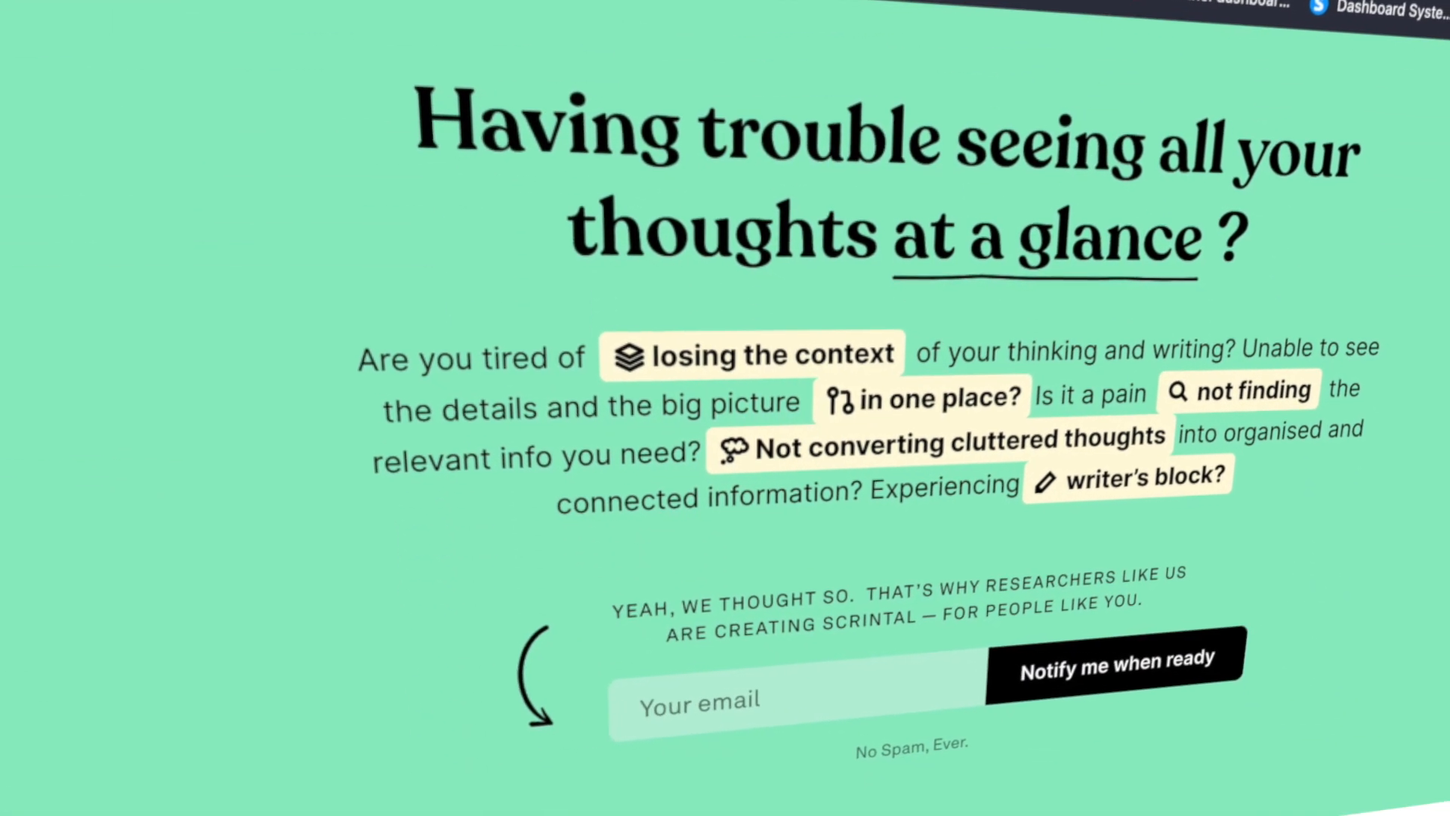
scroll("down", 3)
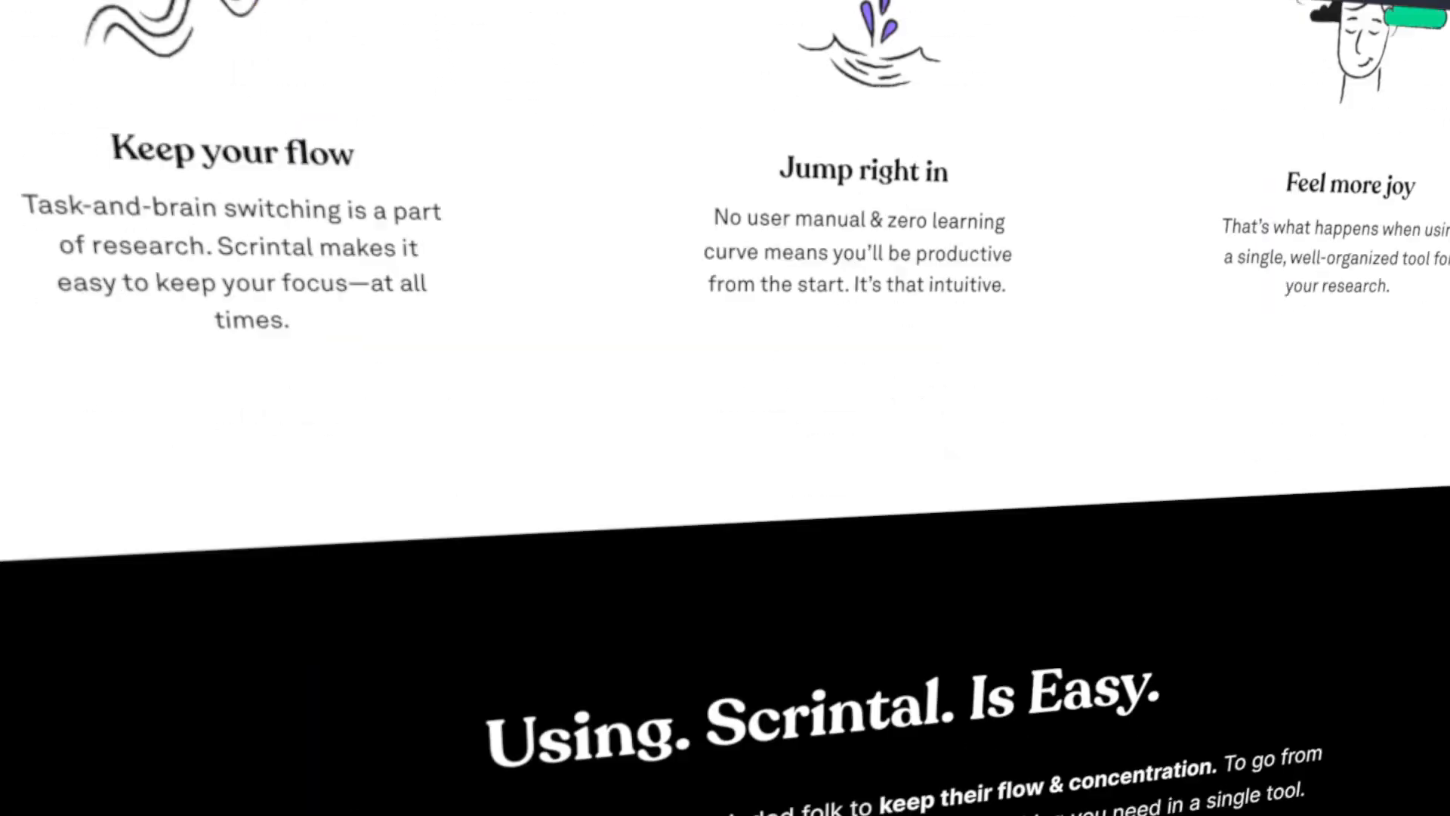
scroll("down", 3)
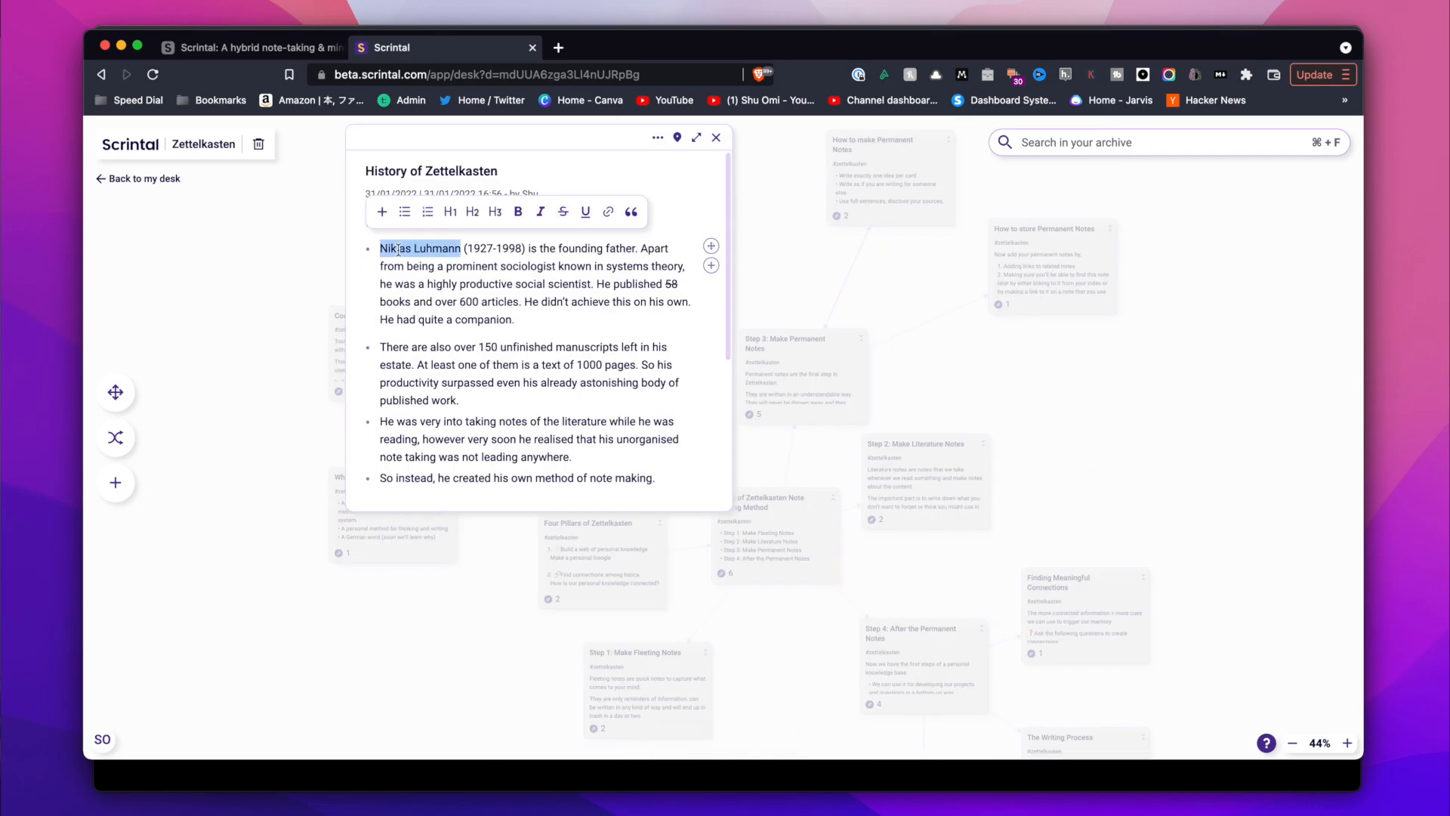
- View a linked Zettelkasten card on the Scrintal canvas, close it, and return to scrintal.com
left_click(420, 248)
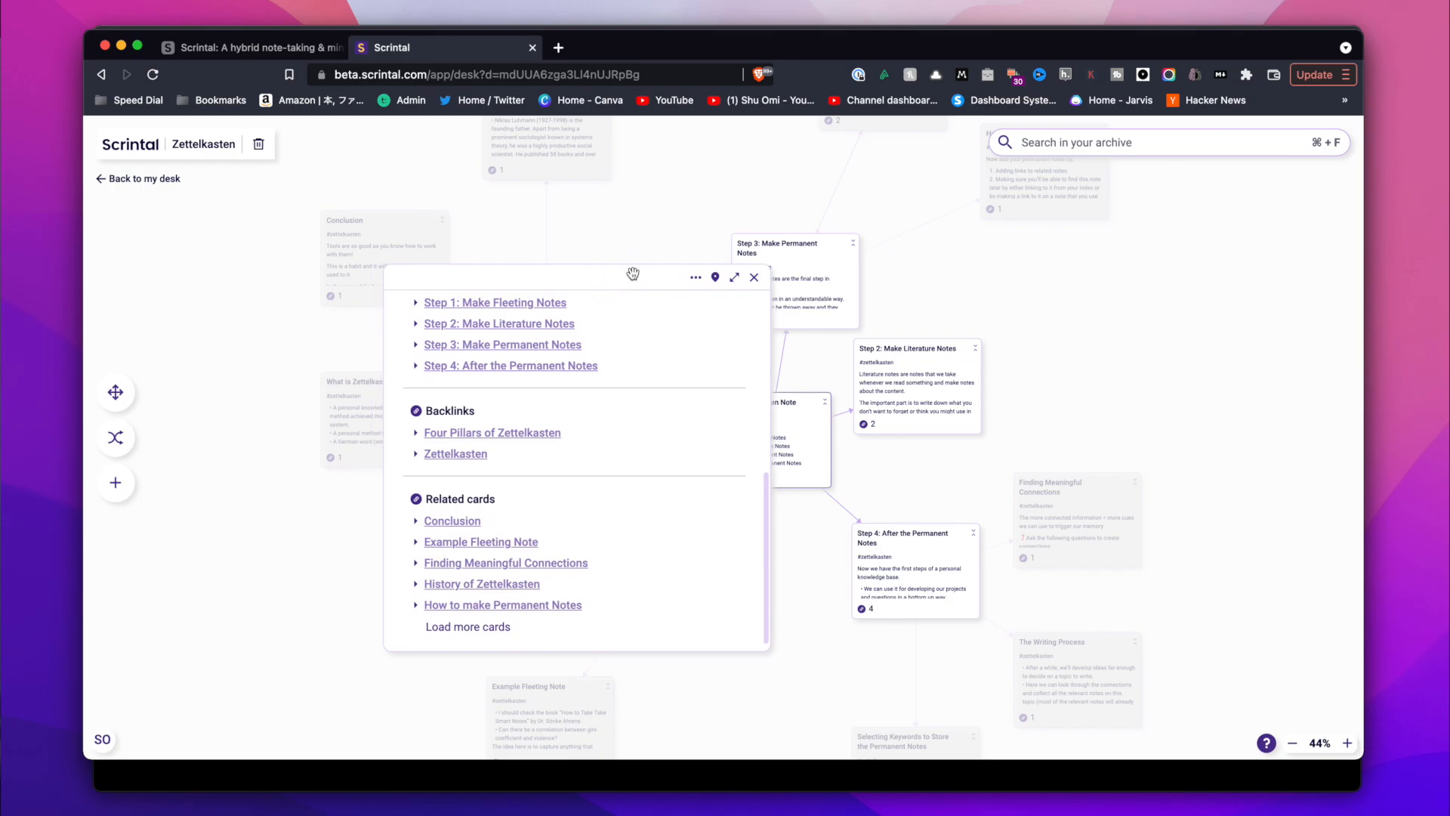
left_click(754, 276)
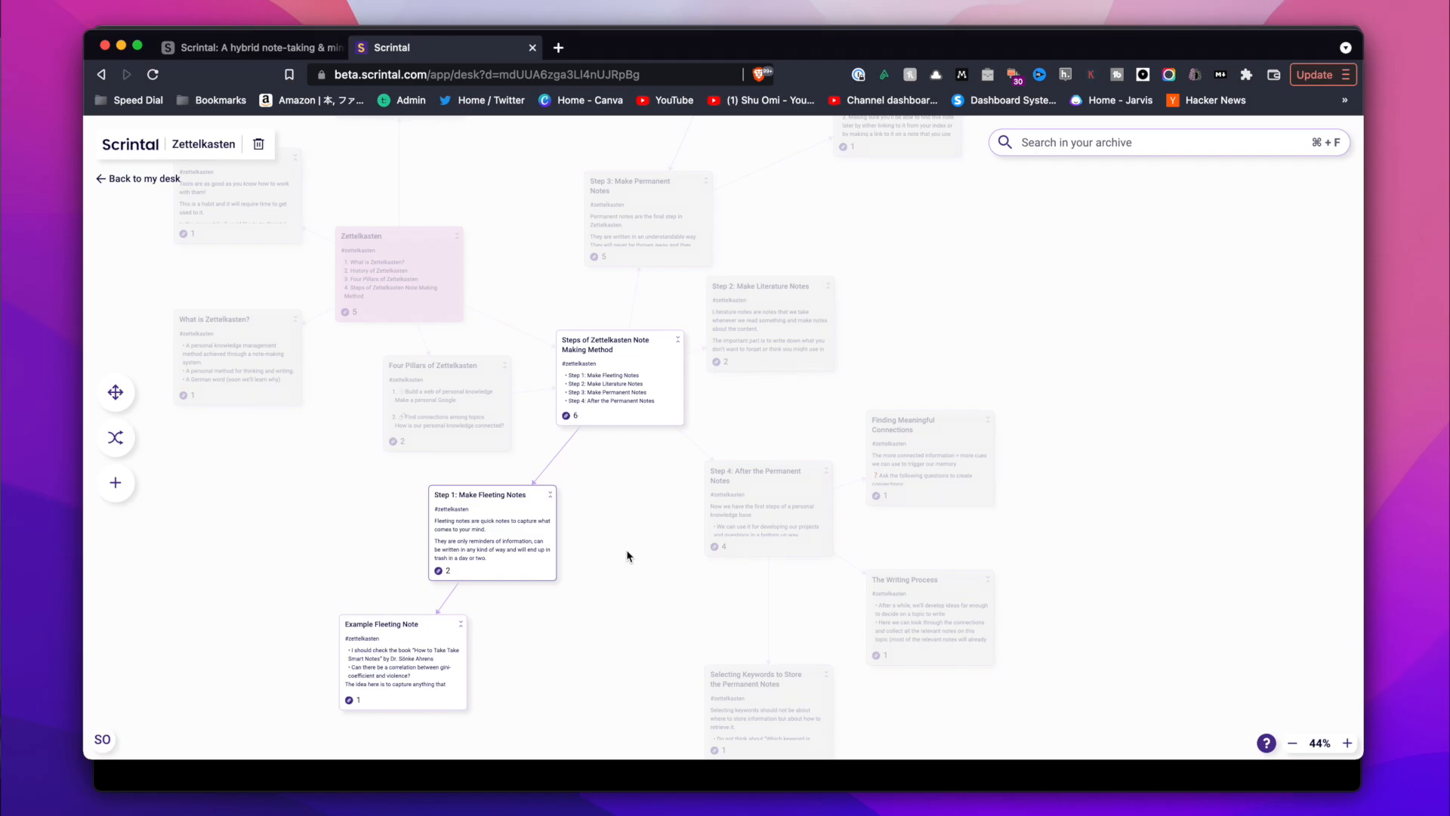
left_click(259, 47)
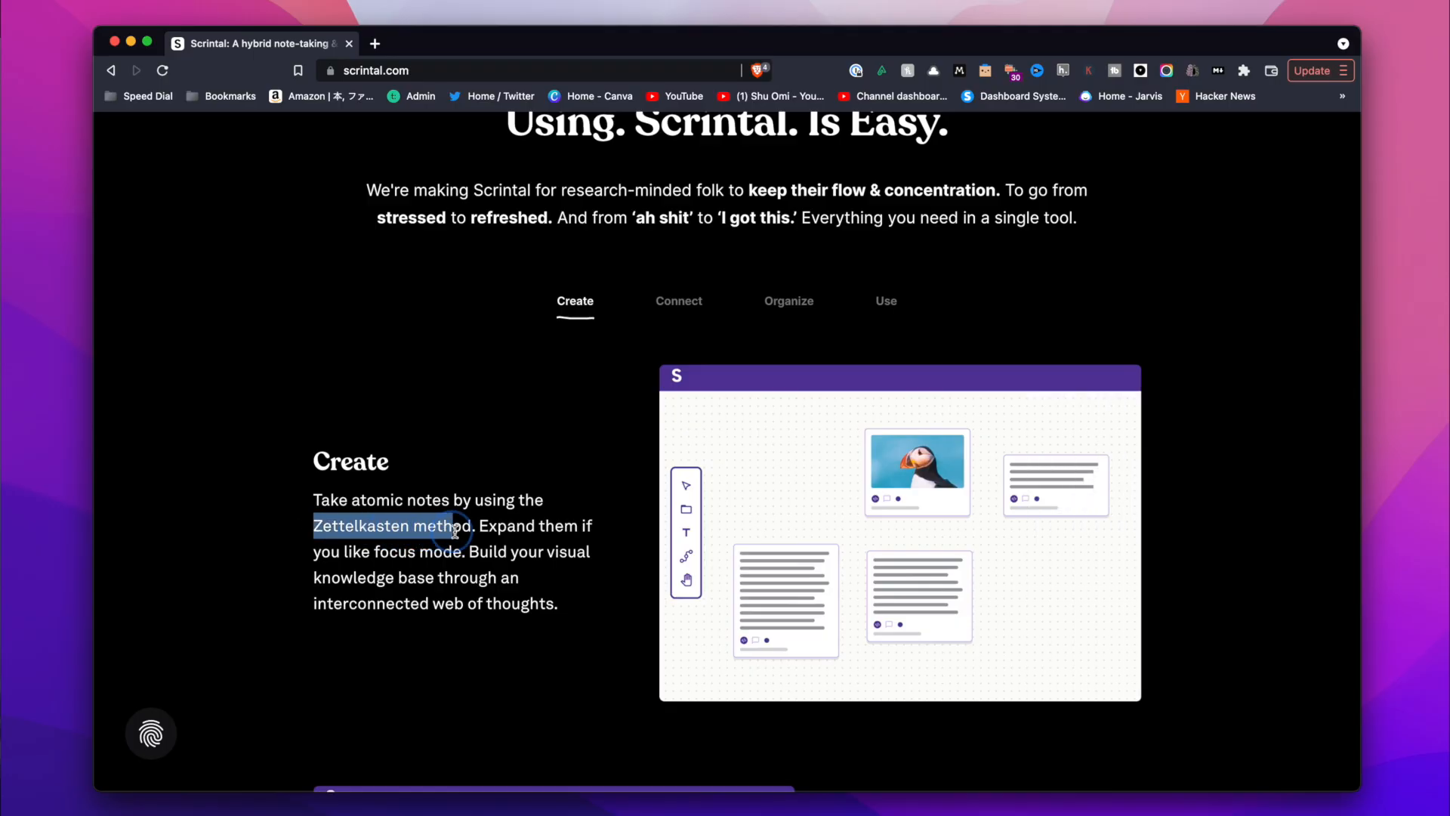